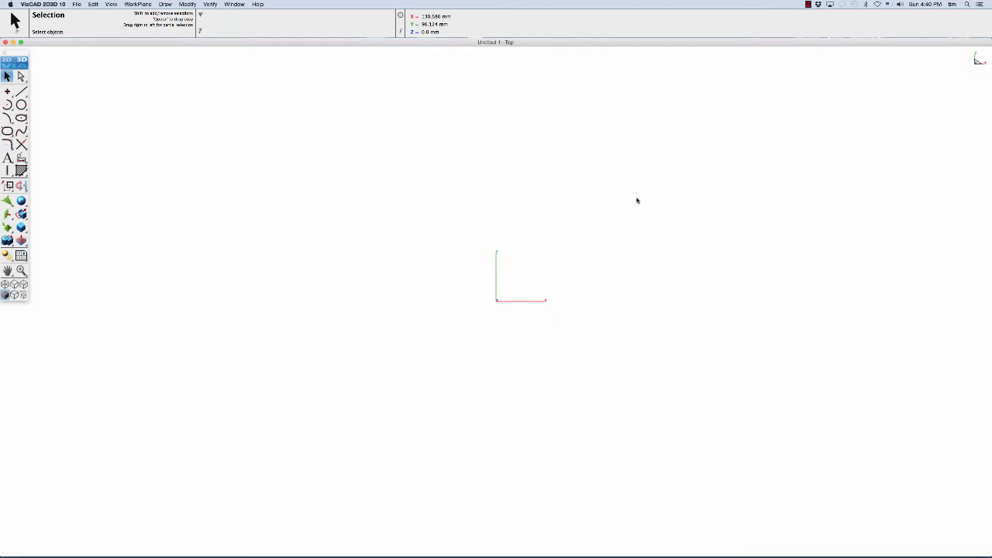
{"action": "mouse_move", "coordinate": [77, 42]}
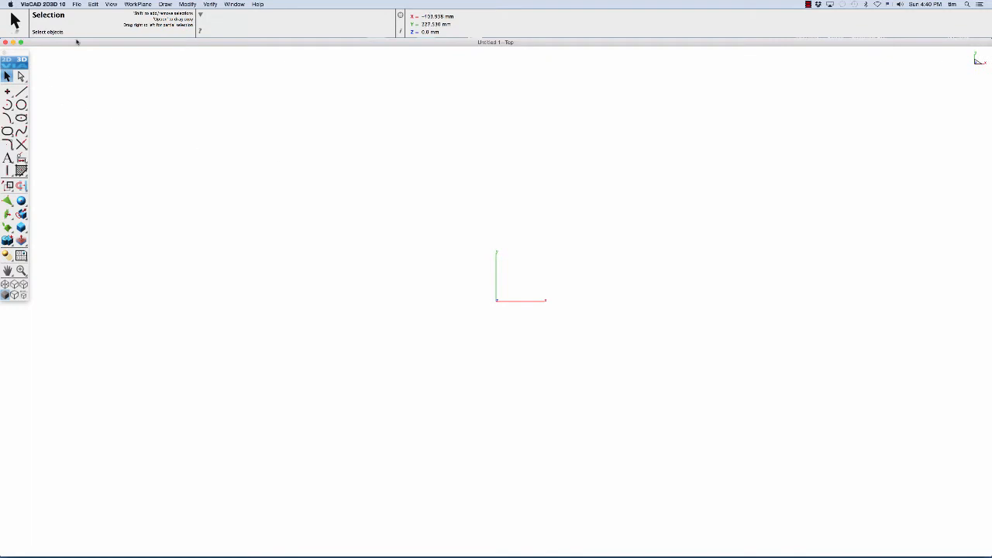
Open the printable wrench STEP file with the '3D Printed' lettering.
{"action": "left_click", "coordinate": [77, 4]}
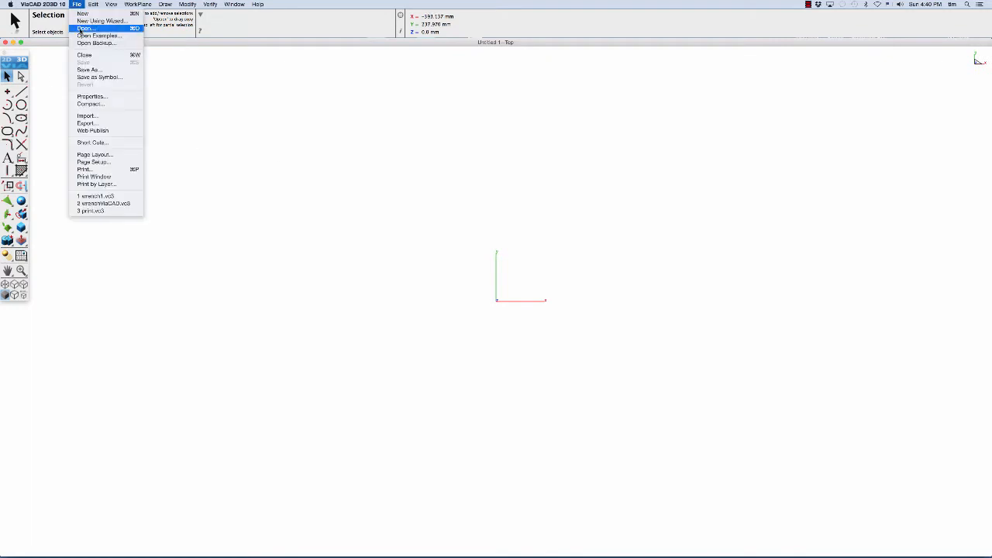
{"action": "left_click", "coordinate": [86, 28]}
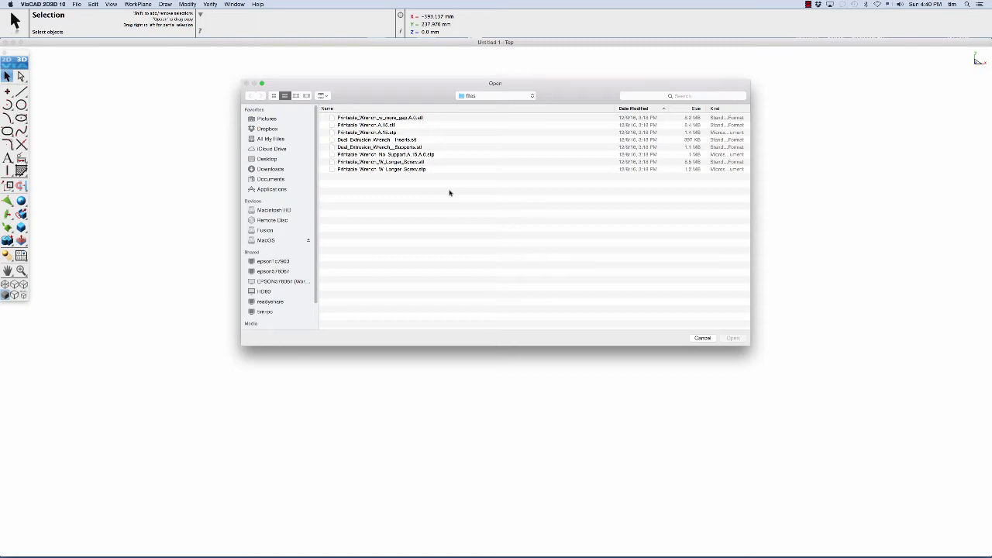
{"action": "mouse_move", "coordinate": [426, 192]}
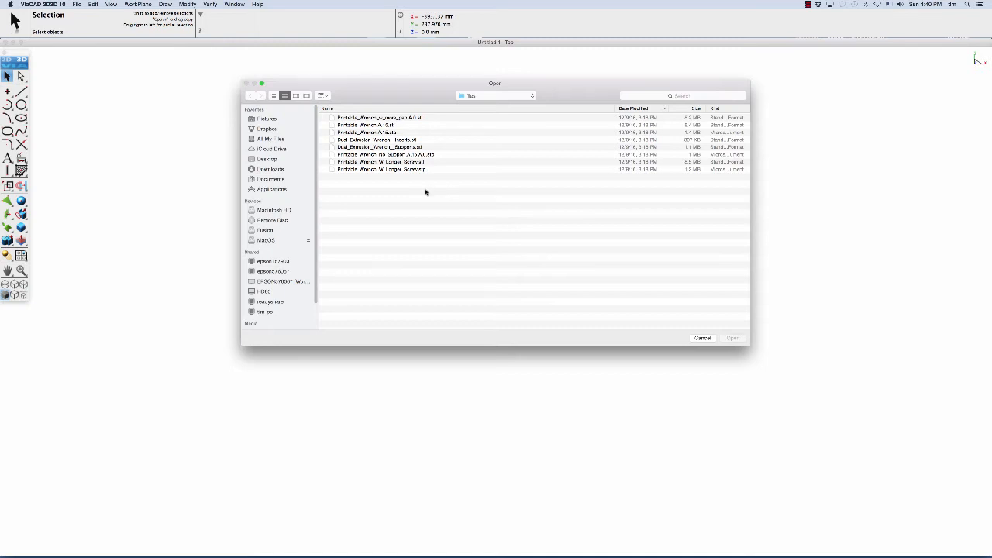
{"action": "left_click", "coordinate": [386, 154]}
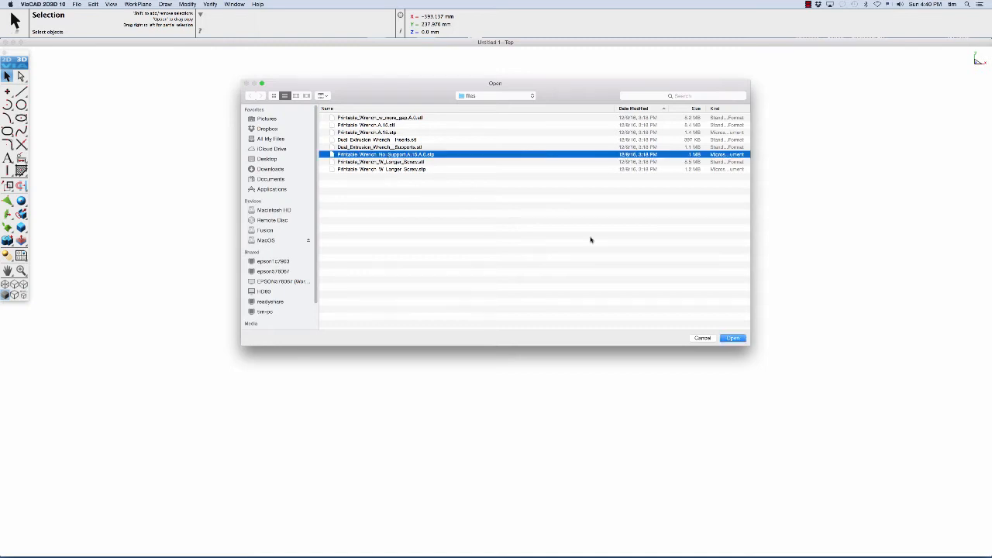
{"action": "left_click", "coordinate": [732, 338]}
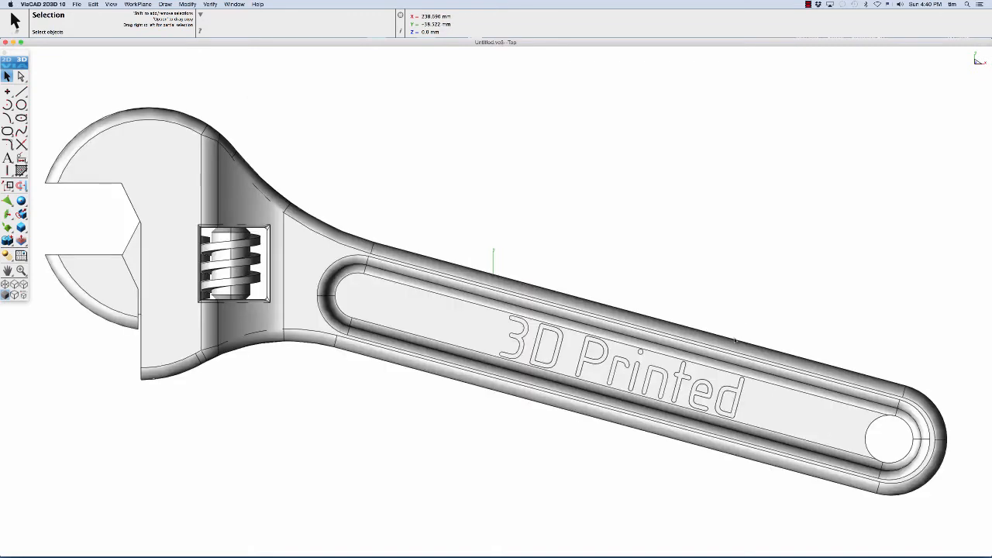
{"action": "mouse_move", "coordinate": [474, 121]}
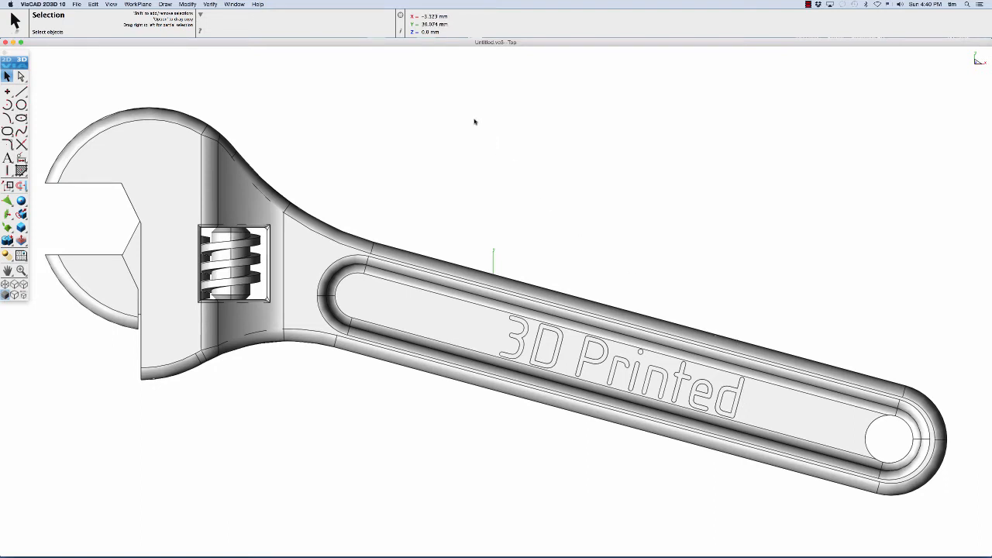
Show the Concept Explorer's Objects list and open its object-type filter options.
{"action": "left_click", "coordinate": [234, 4]}
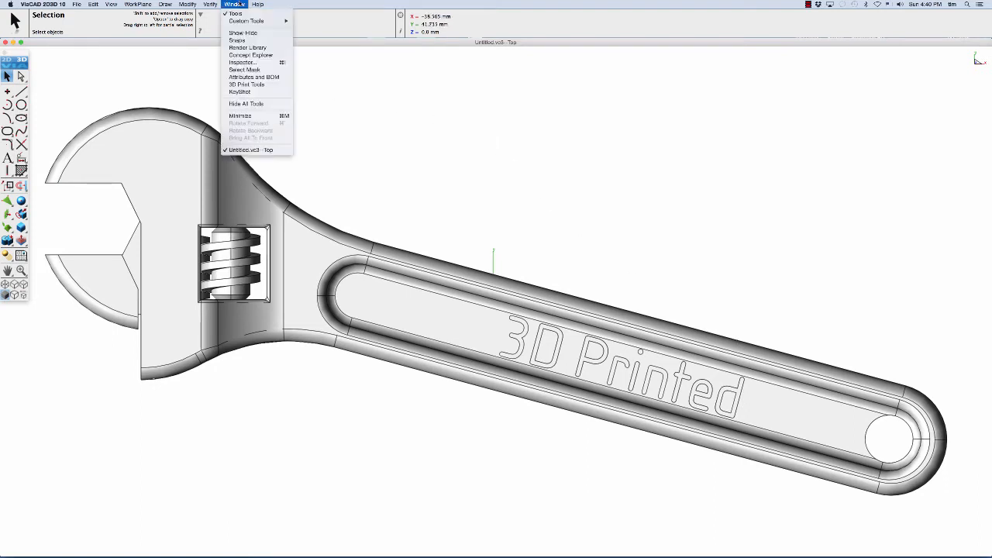
{"action": "mouse_move", "coordinate": [250, 55]}
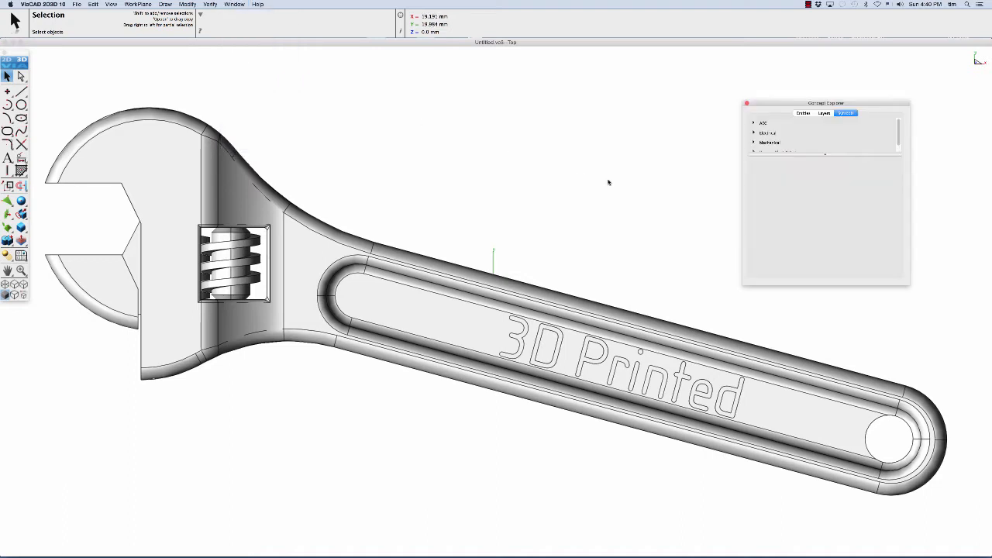
{"action": "left_click", "coordinate": [802, 113]}
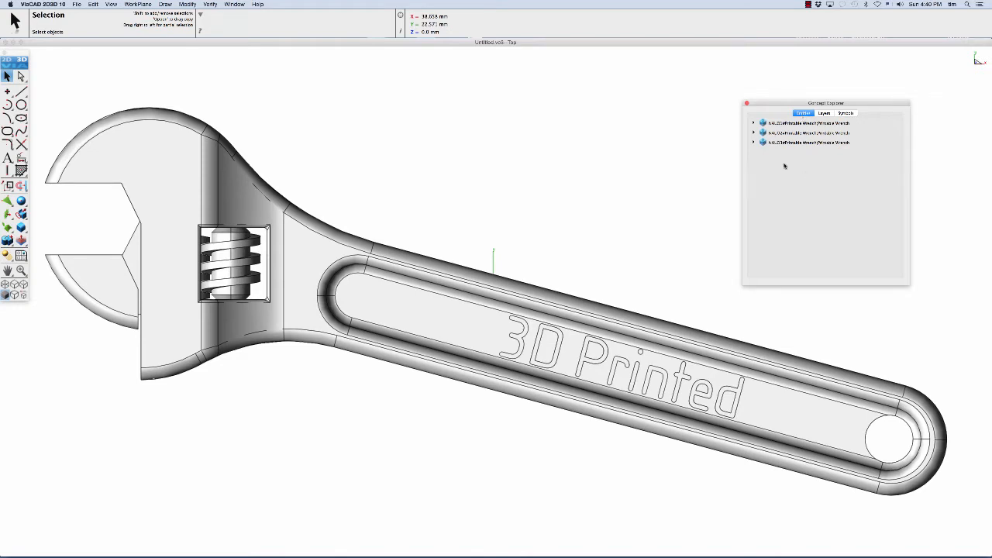
{"action": "mouse_move", "coordinate": [802, 192]}
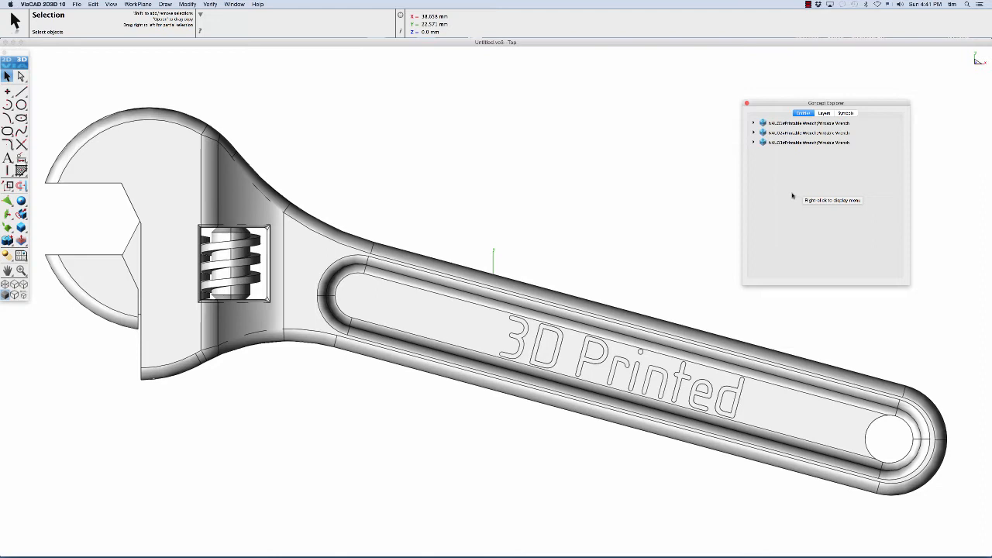
{"action": "right_click", "coordinate": [831, 200]}
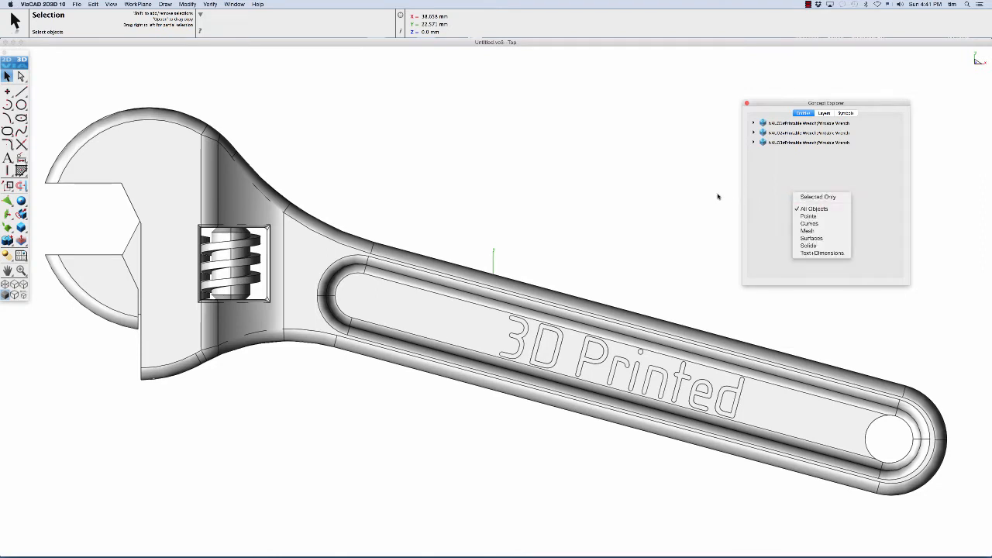
{"action": "left_click", "coordinate": [747, 103]}
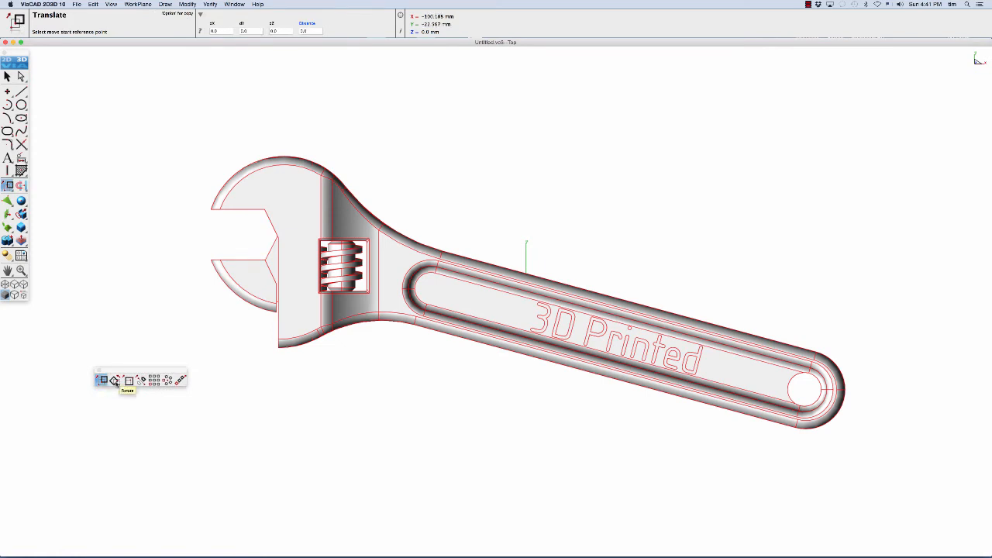
Rotate the wrench by three points, using a centre and reference along the handle edge.
{"action": "left_click", "coordinate": [114, 379]}
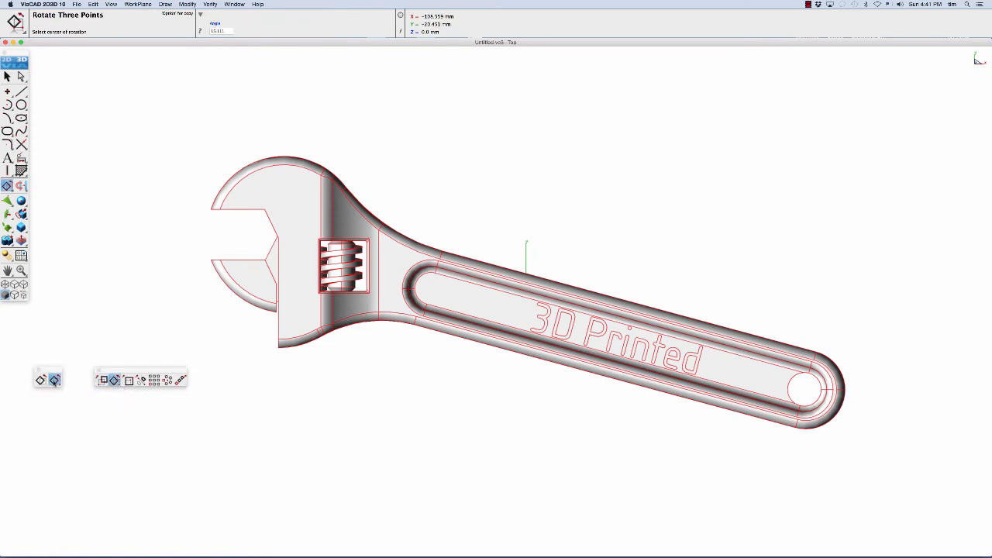
{"action": "mouse_move", "coordinate": [534, 406]}
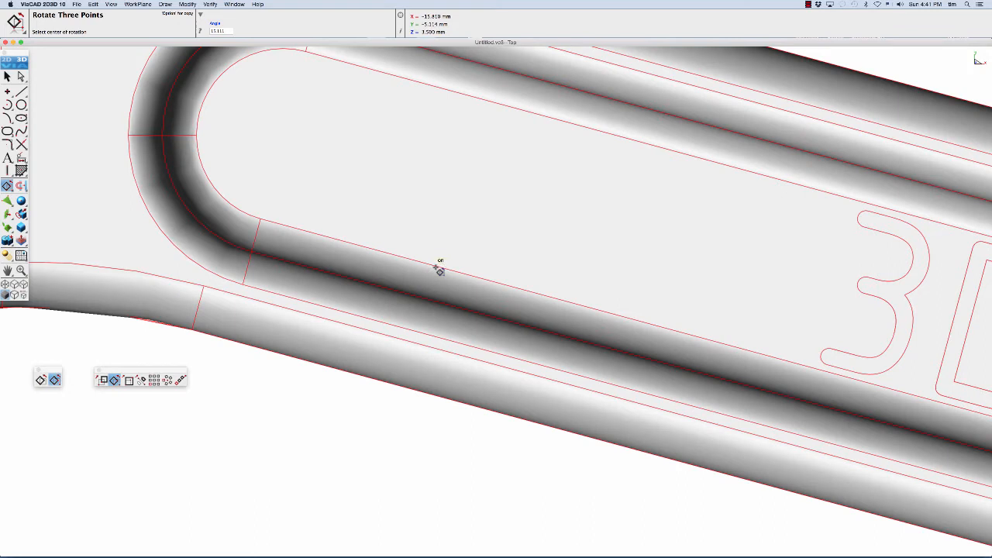
{"action": "left_click", "coordinate": [440, 270]}
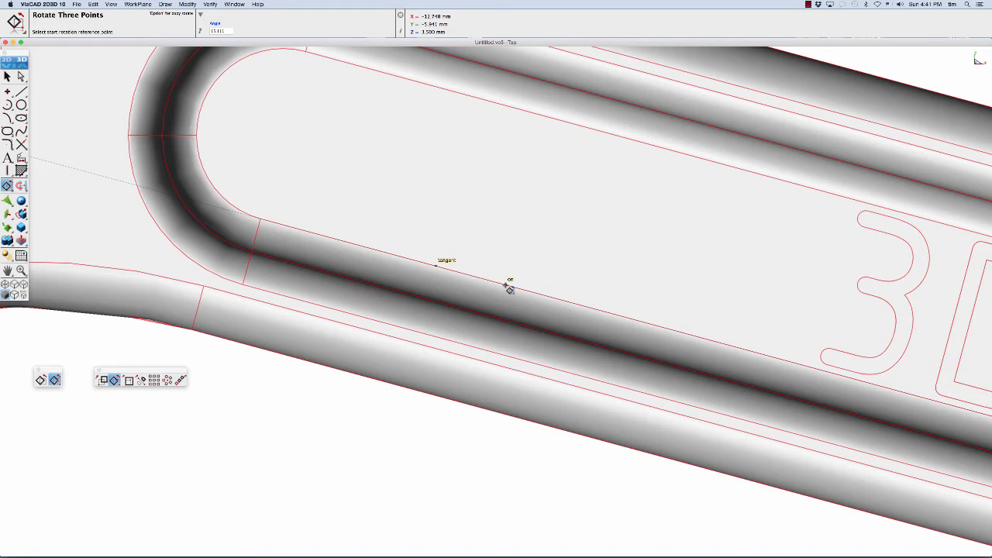
{"action": "left_click", "coordinate": [508, 281]}
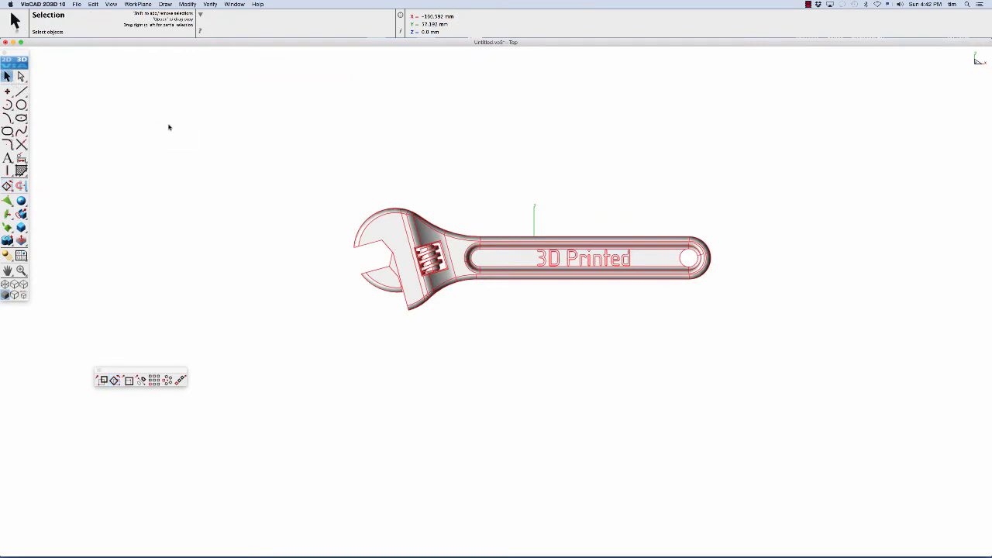
{"action": "mouse_move", "coordinate": [244, 128]}
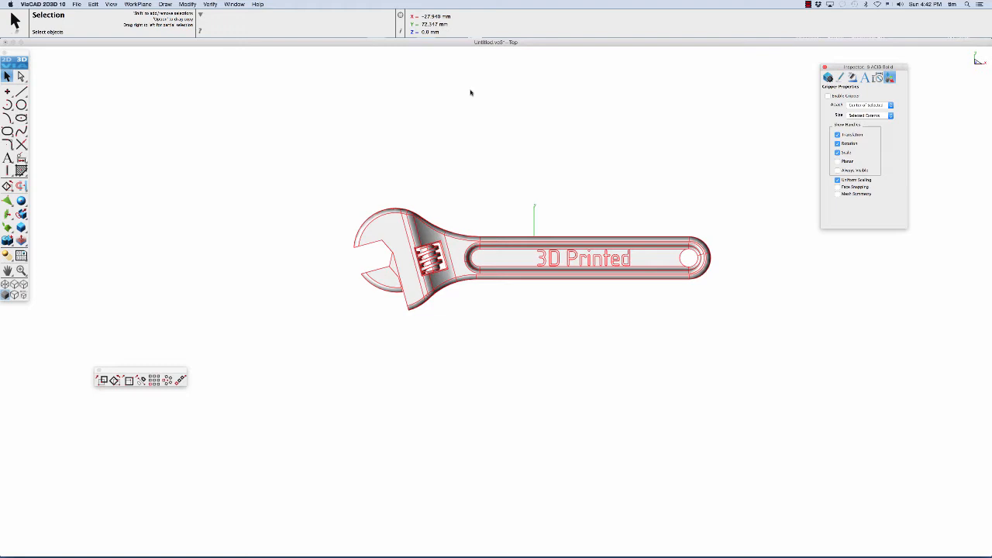
{"action": "mouse_move", "coordinate": [693, 129]}
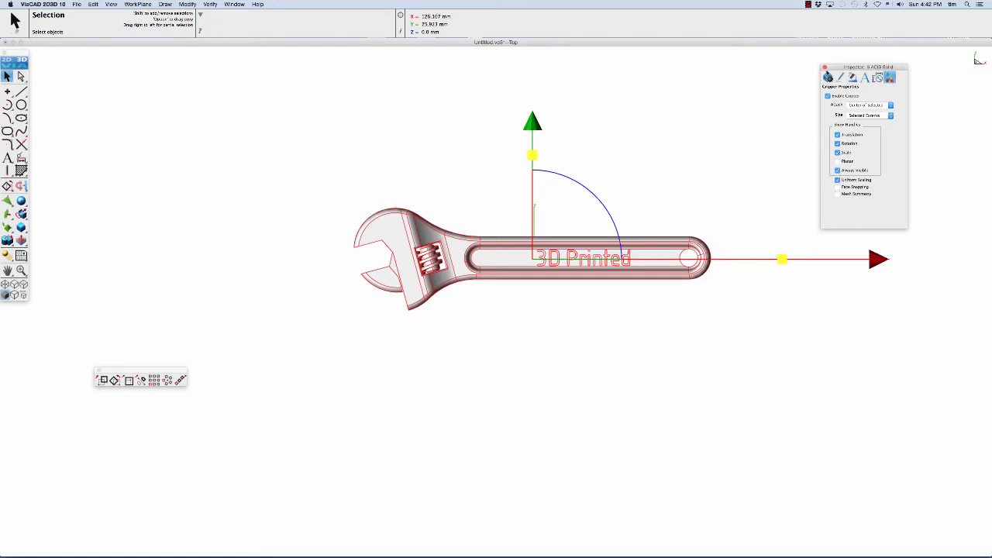
Drag the level wrench to reposition it relative to the drawing origin.
{"action": "left_click", "coordinate": [337, 192]}
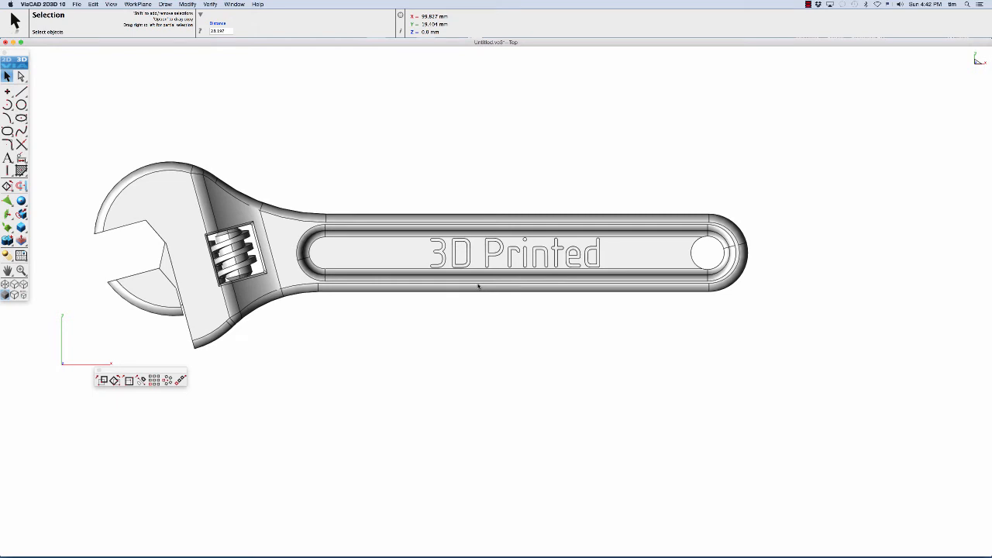
Select the '3D Printed' text features deep in the solid and cut them out.
{"action": "left_click", "coordinate": [22, 76]}
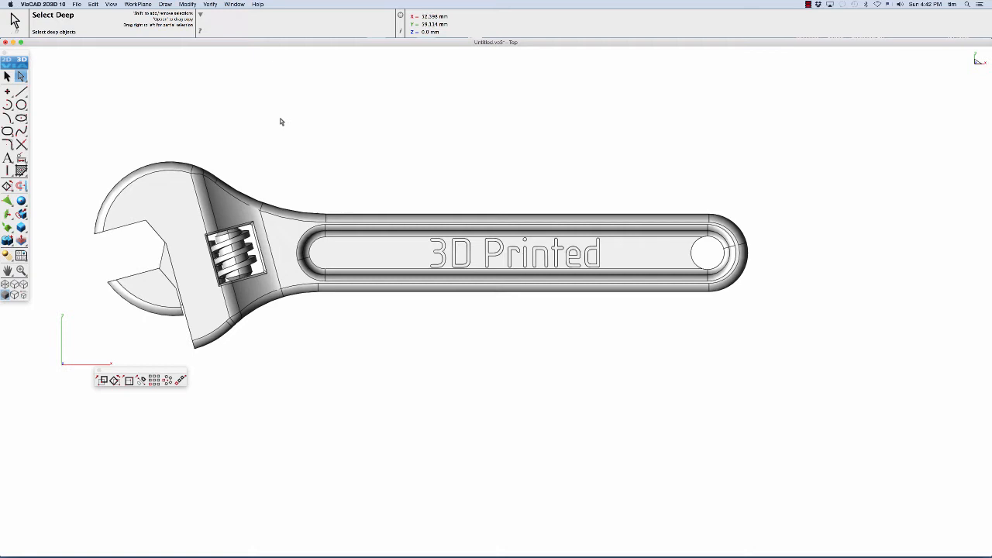
{"action": "mouse_move", "coordinate": [302, 138]}
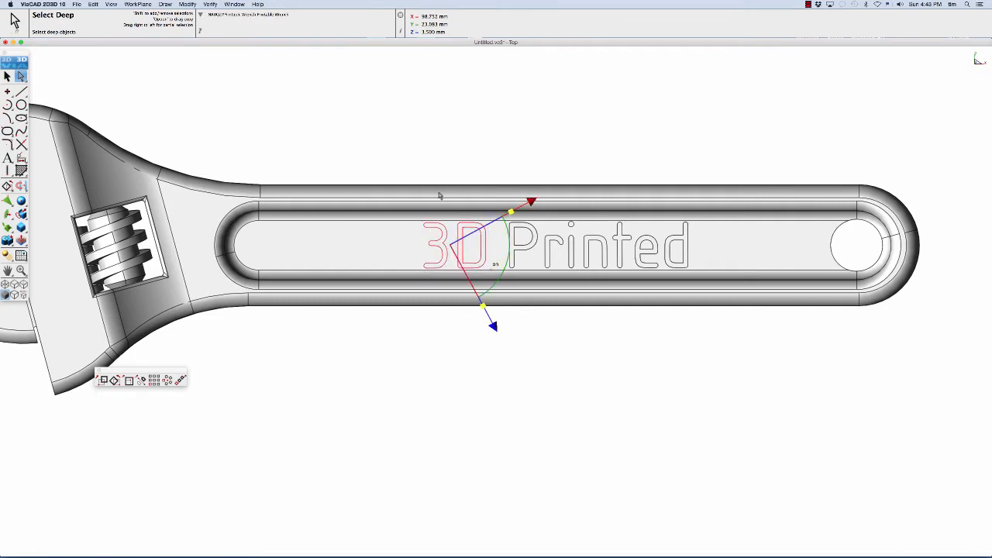
{"action": "left_click", "coordinate": [93, 5]}
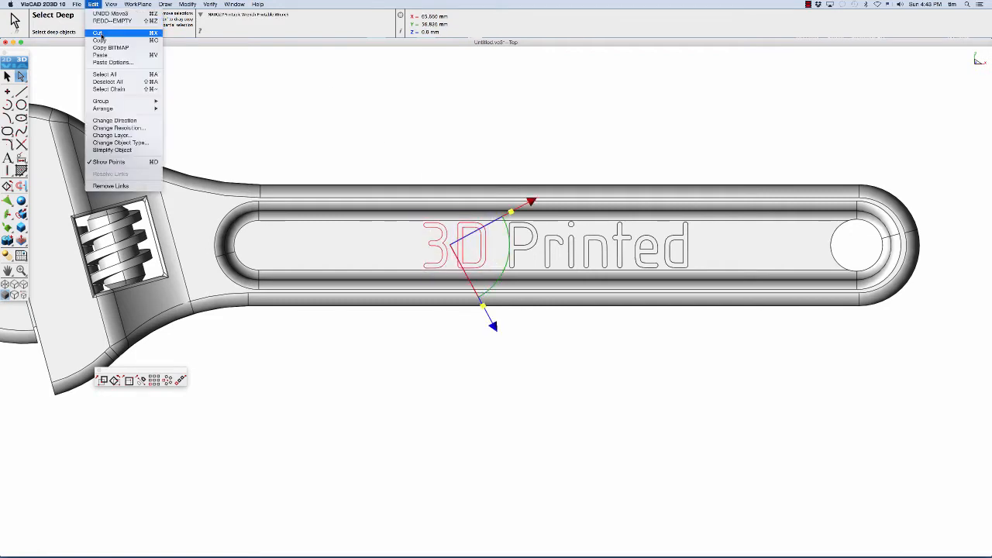
{"action": "left_click", "coordinate": [97, 32]}
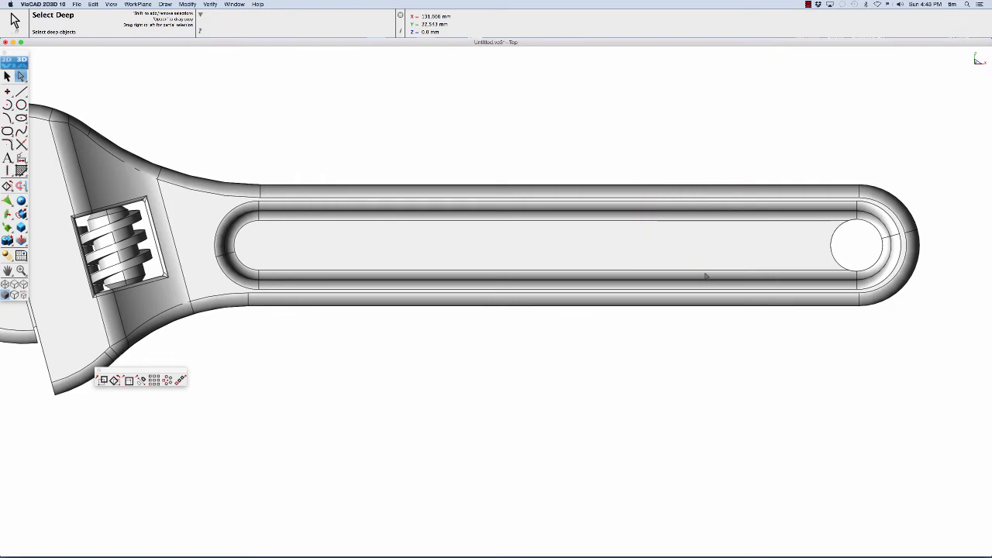
{"action": "mouse_move", "coordinate": [543, 228]}
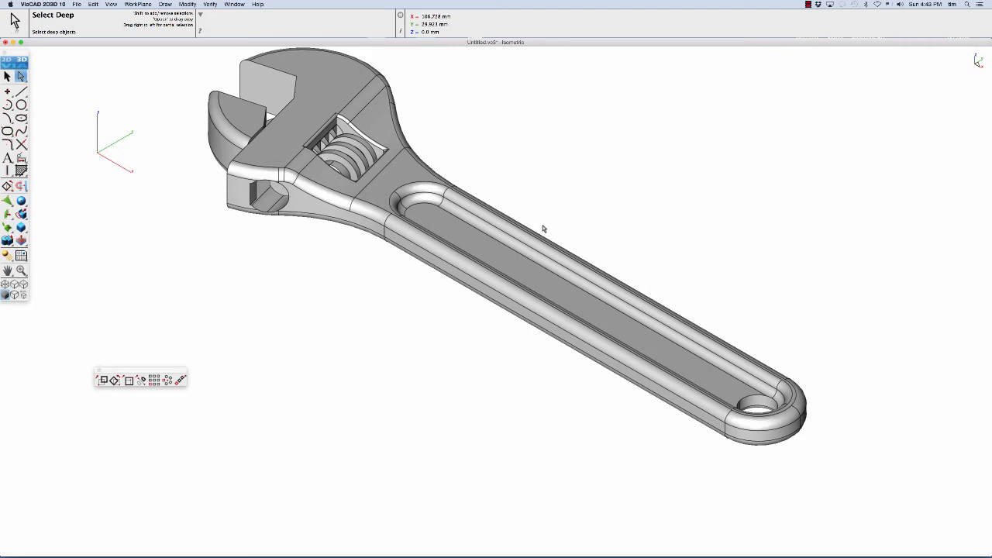
{"action": "mouse_move", "coordinate": [569, 262]}
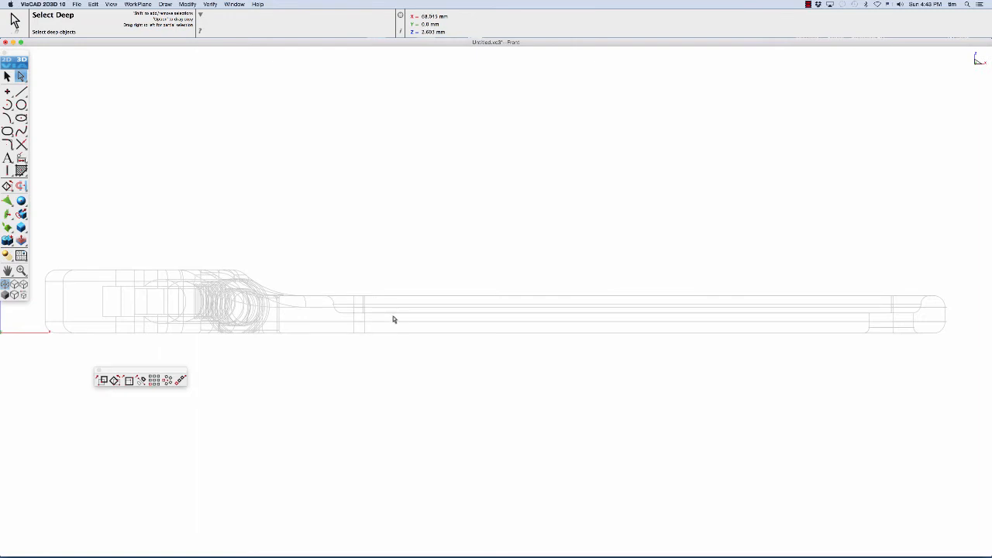
{"action": "mouse_move", "coordinate": [397, 317]}
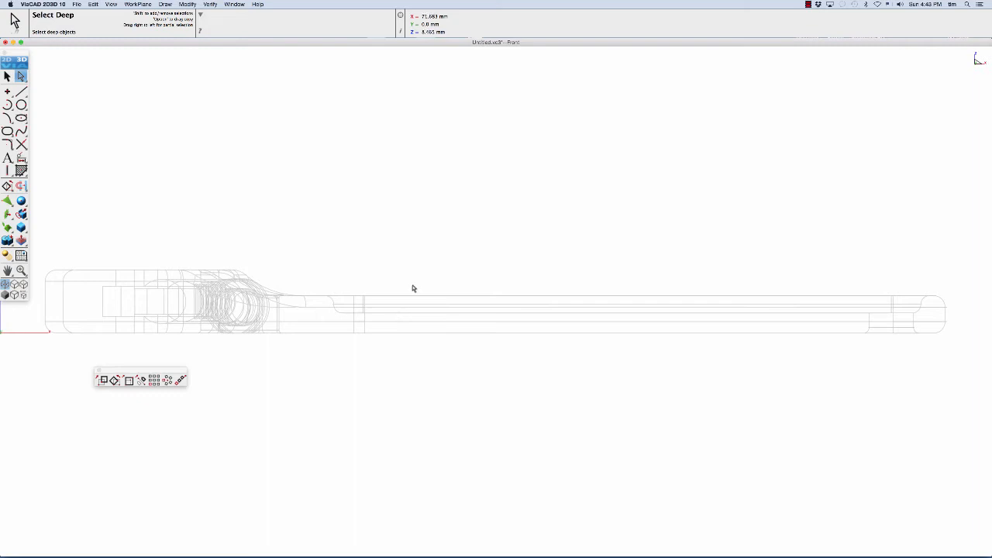
{"action": "mouse_move", "coordinate": [416, 307]}
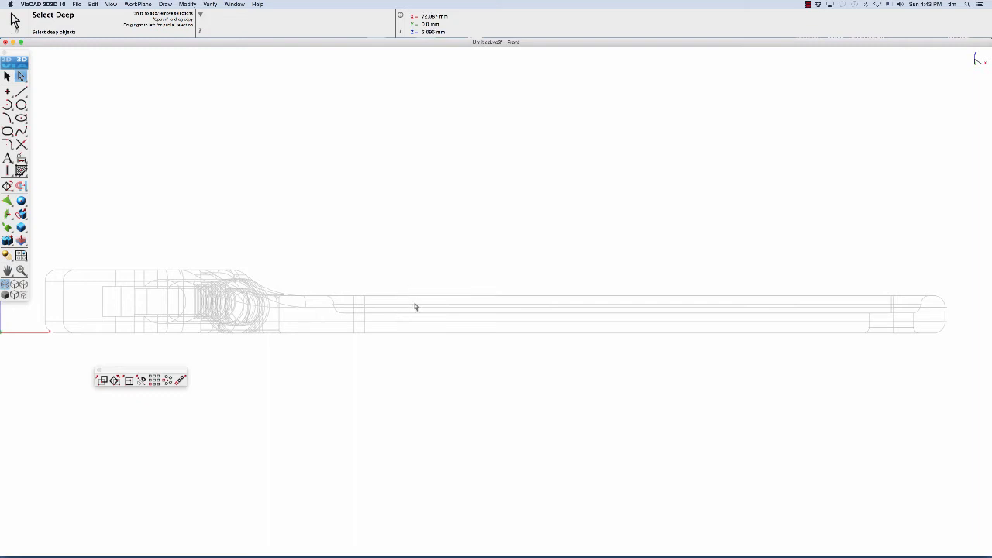
{"action": "mouse_move", "coordinate": [431, 347]}
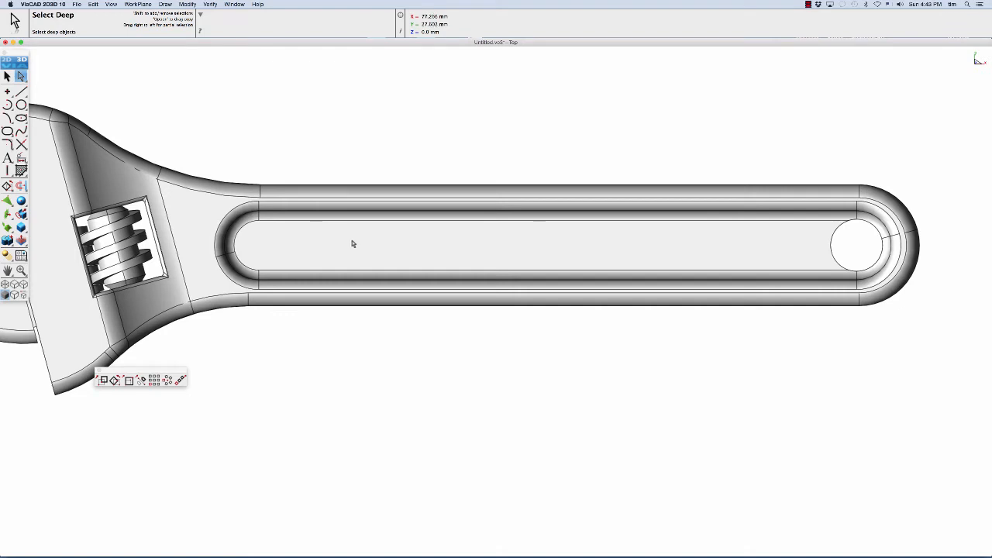
{"action": "mouse_move", "coordinate": [326, 224]}
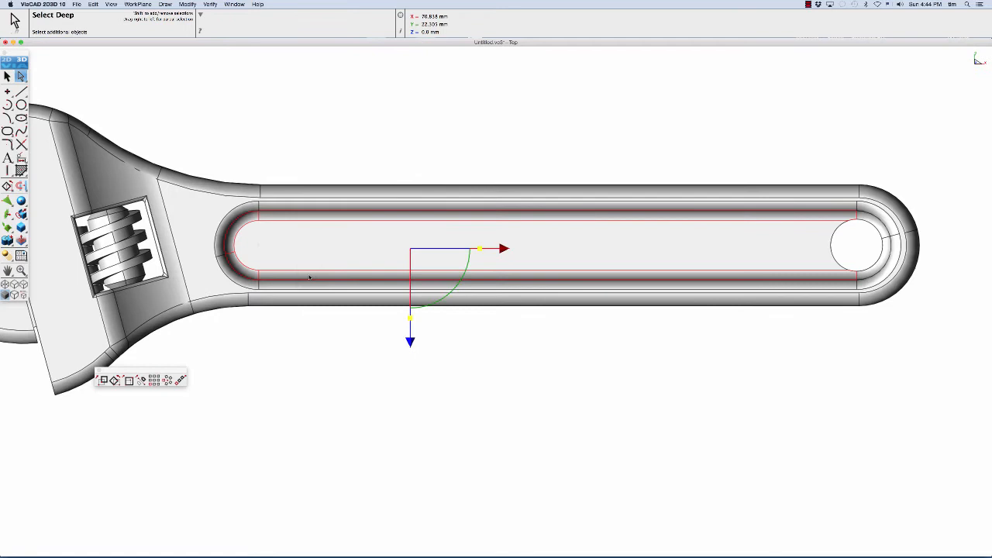
{"action": "mouse_move", "coordinate": [872, 266]}
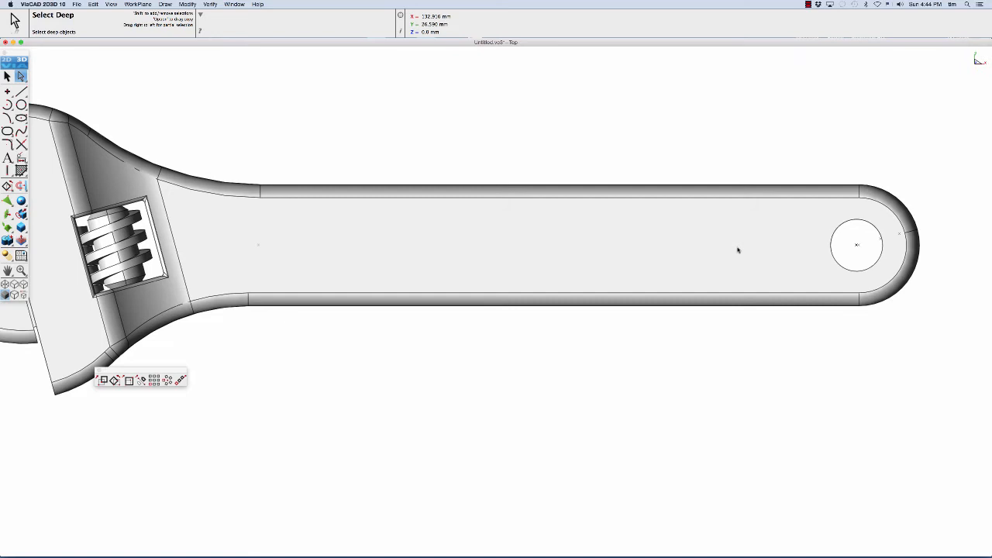
{"action": "mouse_move", "coordinate": [837, 232]}
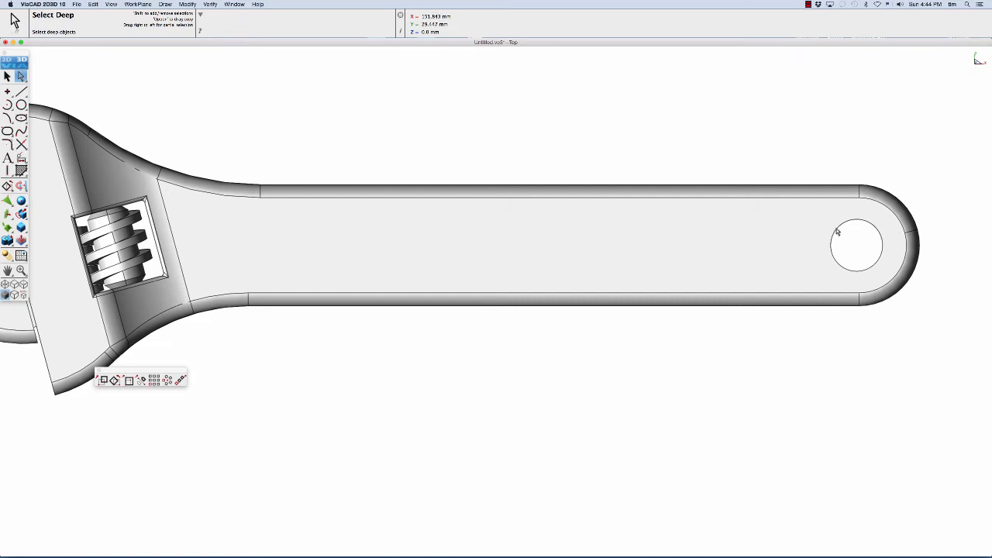
Hide the stray arc at the wrench's end hole.
{"action": "right_click", "coordinate": [837, 233]}
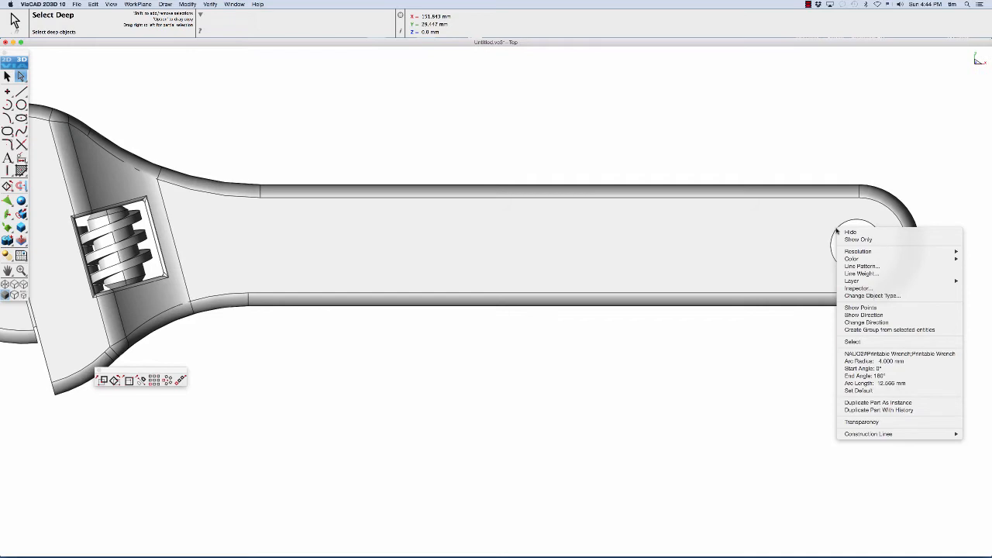
{"action": "mouse_move", "coordinate": [850, 233]}
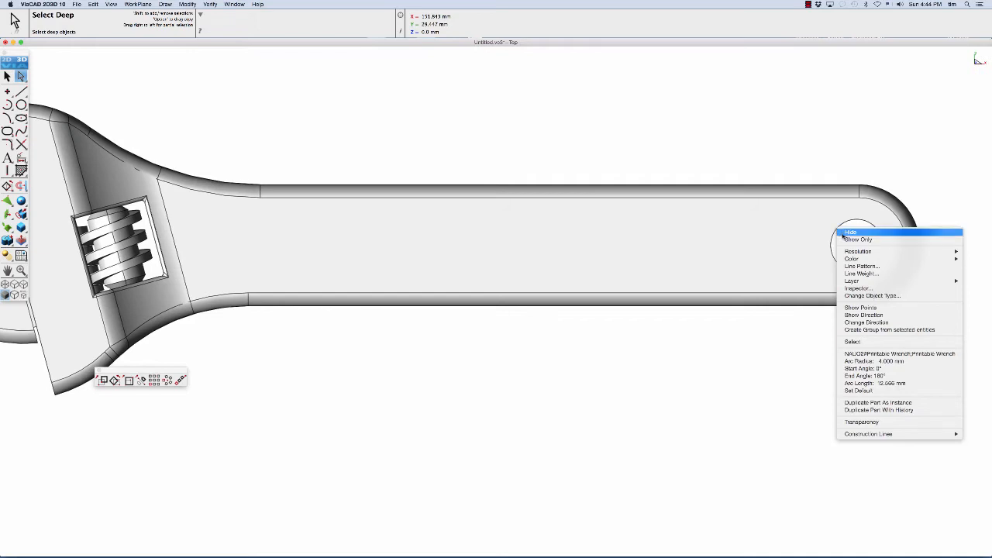
{"action": "mouse_move", "coordinate": [858, 361]}
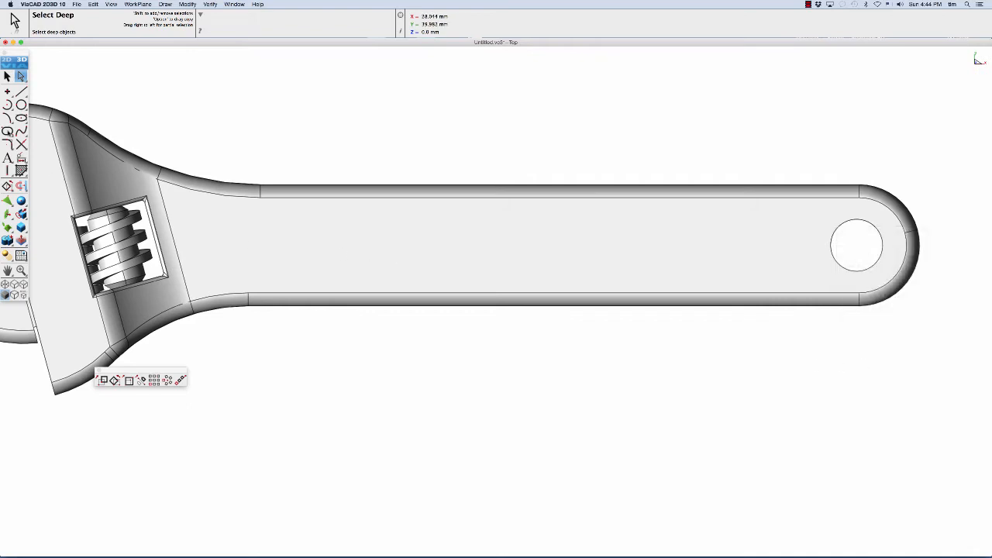
{"action": "left_click", "coordinate": [7, 130]}
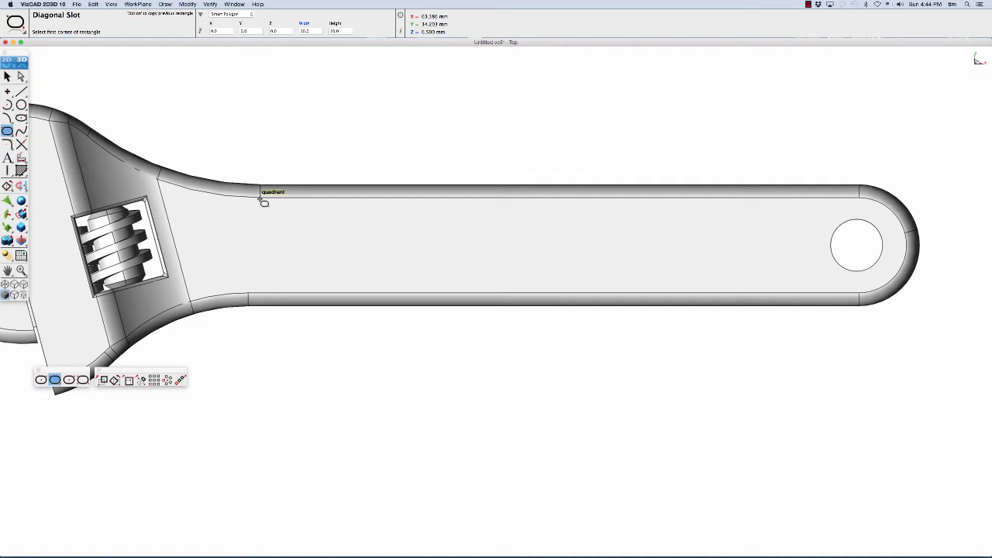
Draw a diagonal slot across the handle with height 4.
{"action": "left_click_drag", "start_coordinate": [263, 203], "coordinate": [584, 263]}
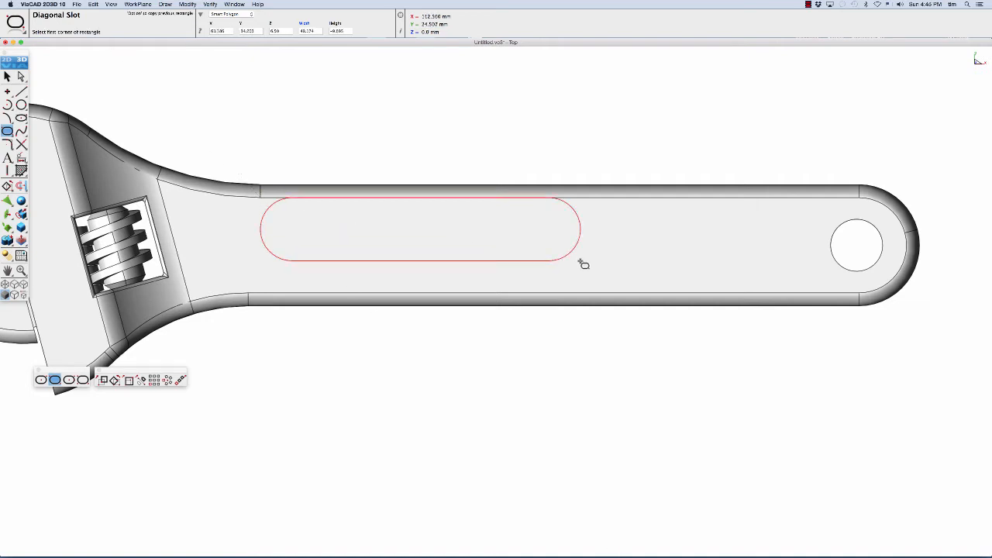
{"action": "mouse_move", "coordinate": [532, 84]}
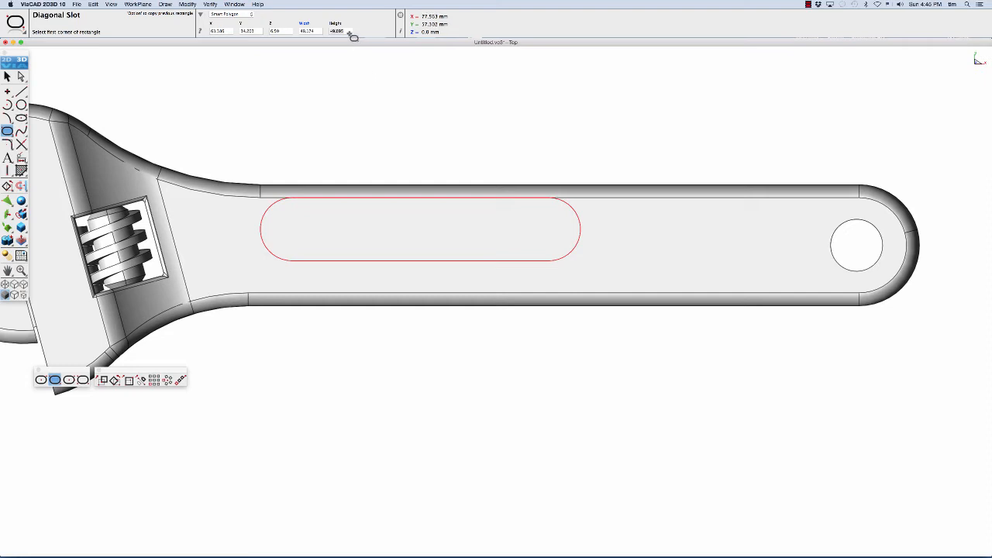
{"action": "left_click", "coordinate": [337, 31]}
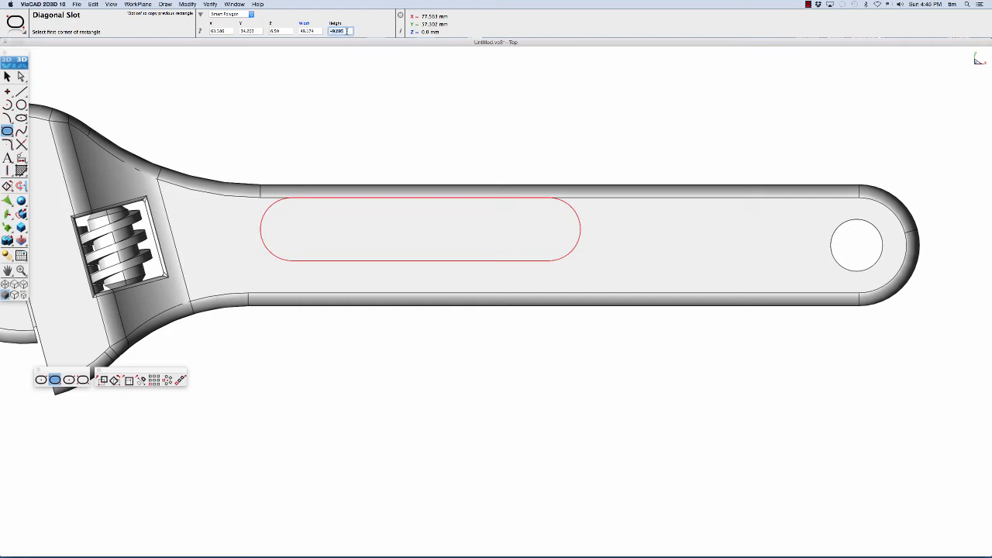
{"action": "type", "text": "4"}
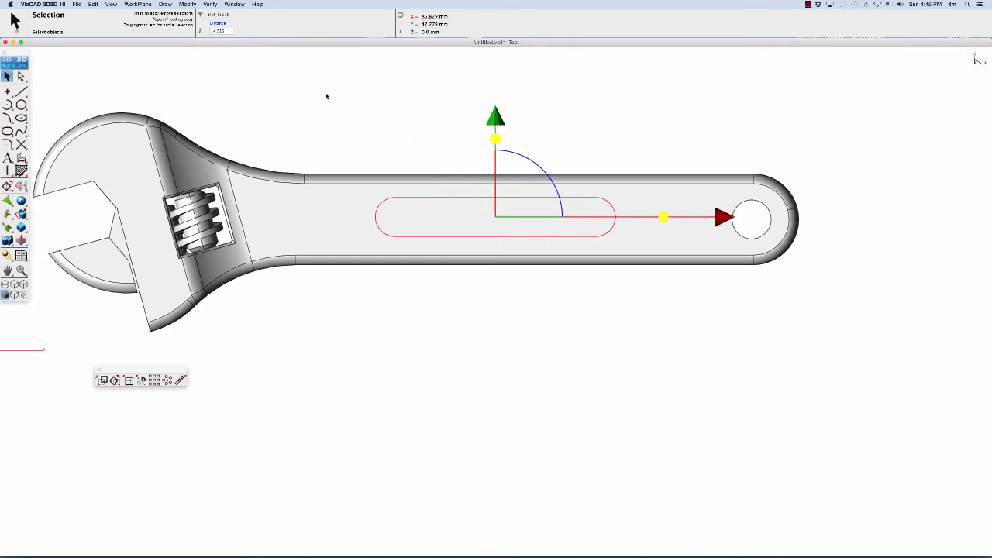
Lengthen the slot outline along nearly the full handle.
{"action": "left_click", "coordinate": [92, 4]}
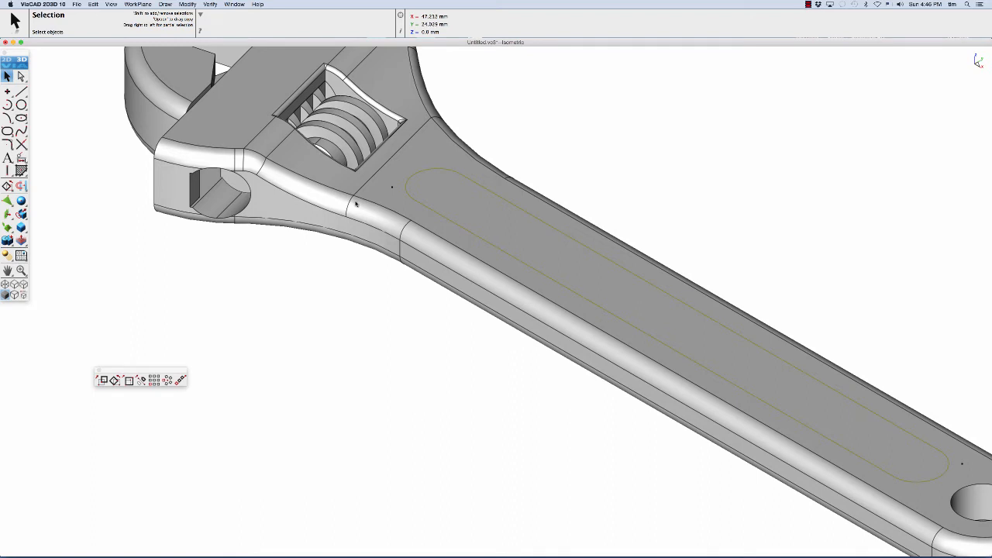
{"action": "mouse_move", "coordinate": [210, 285]}
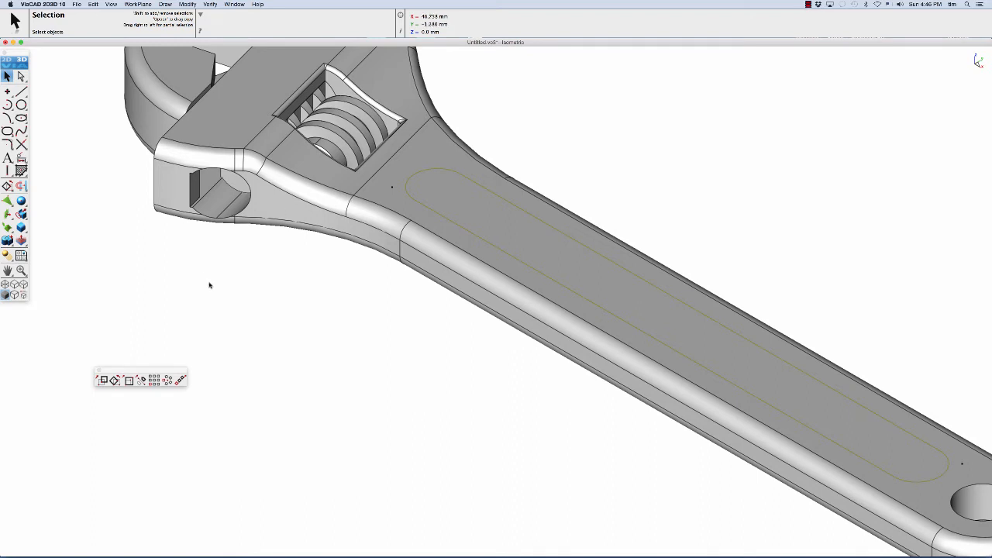
Translate the slot outline up to the handle's top surface.
{"action": "left_click", "coordinate": [8, 186]}
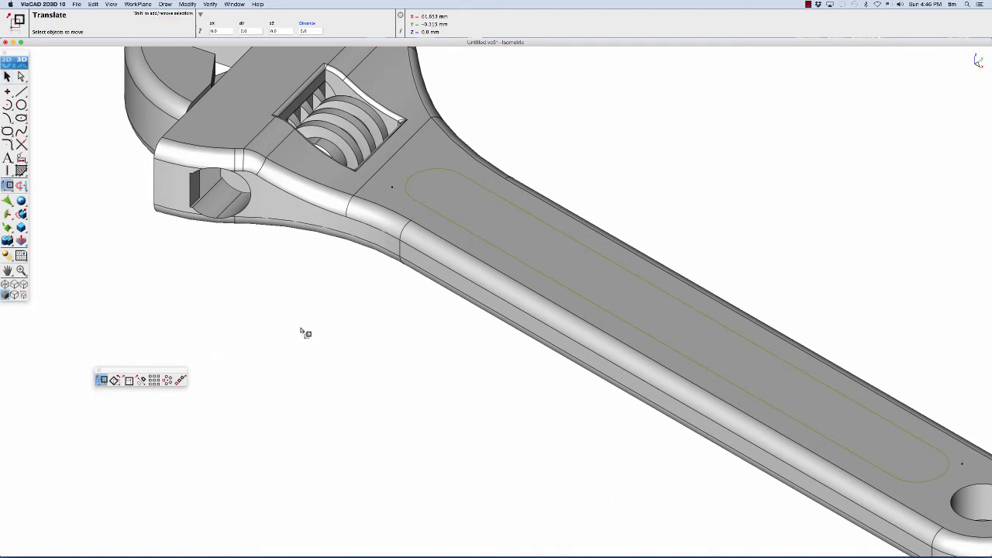
{"action": "mouse_move", "coordinate": [433, 177]}
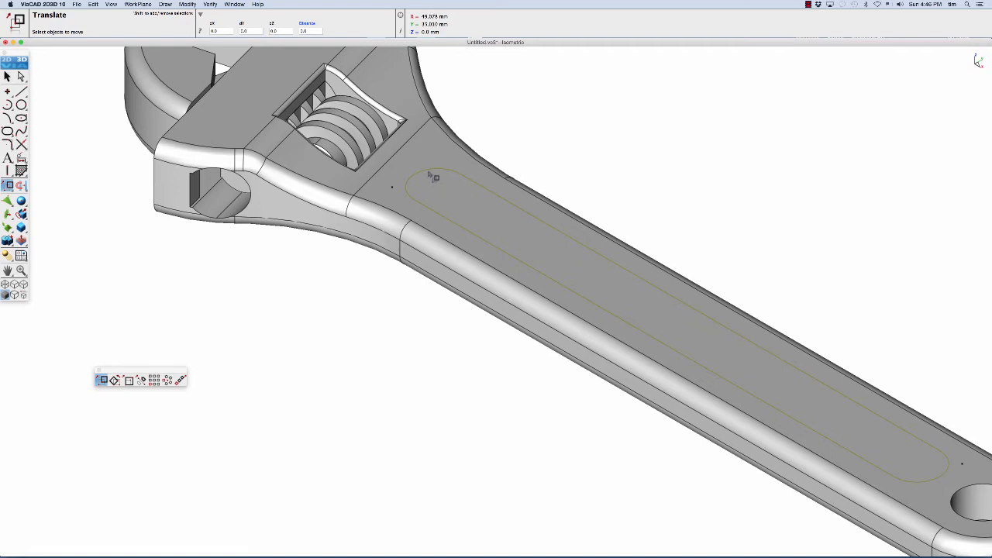
{"action": "left_click", "coordinate": [453, 175]}
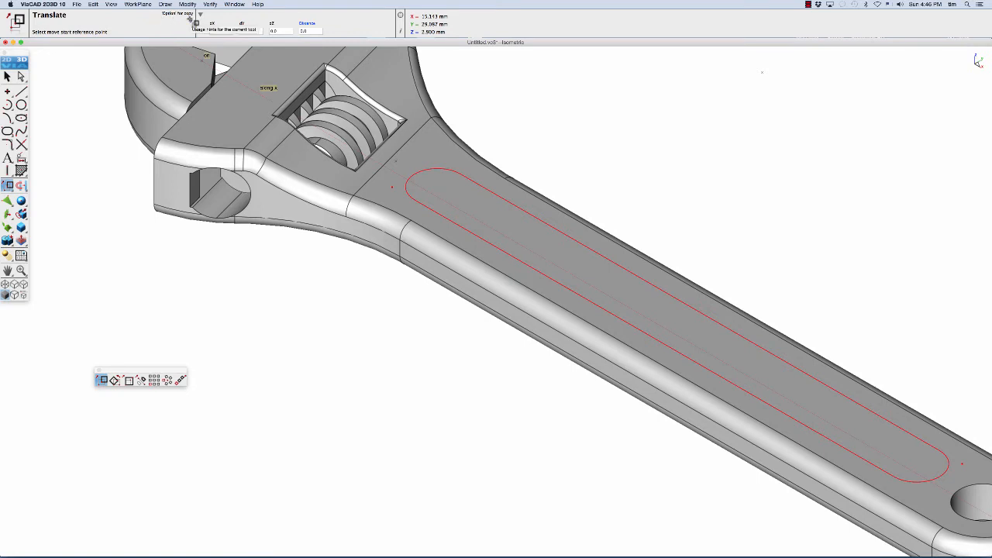
{"action": "mouse_move", "coordinate": [370, 335]}
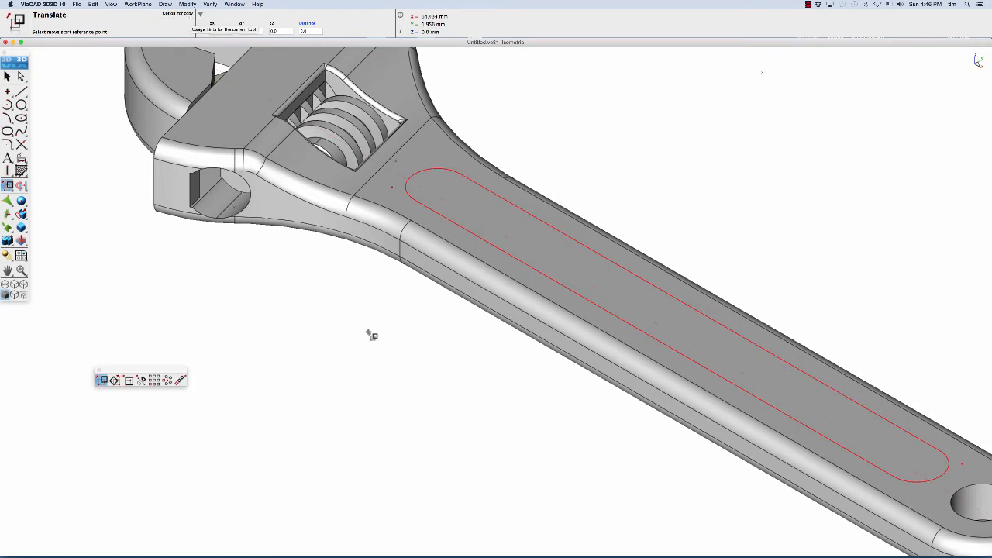
{"action": "mouse_move", "coordinate": [414, 224]}
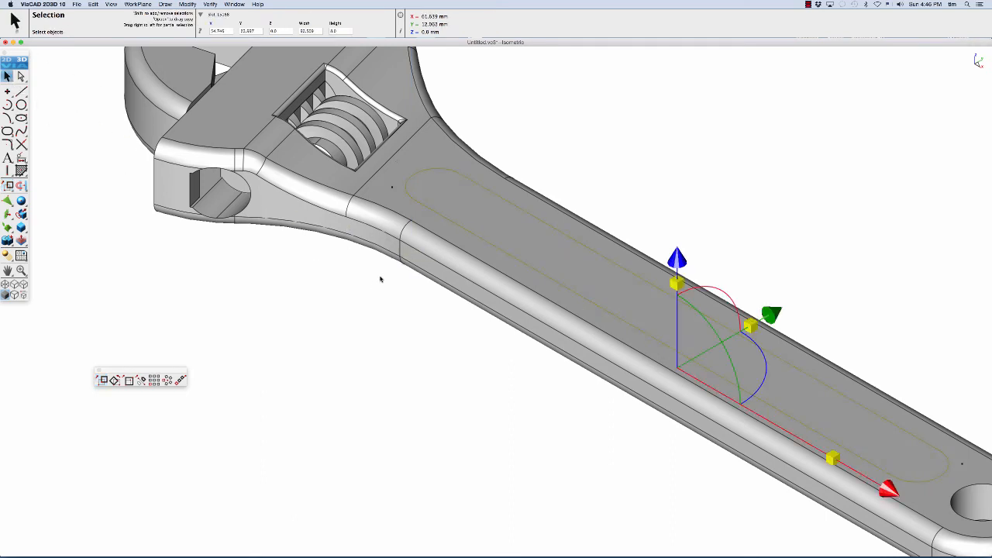
{"action": "mouse_move", "coordinate": [337, 314]}
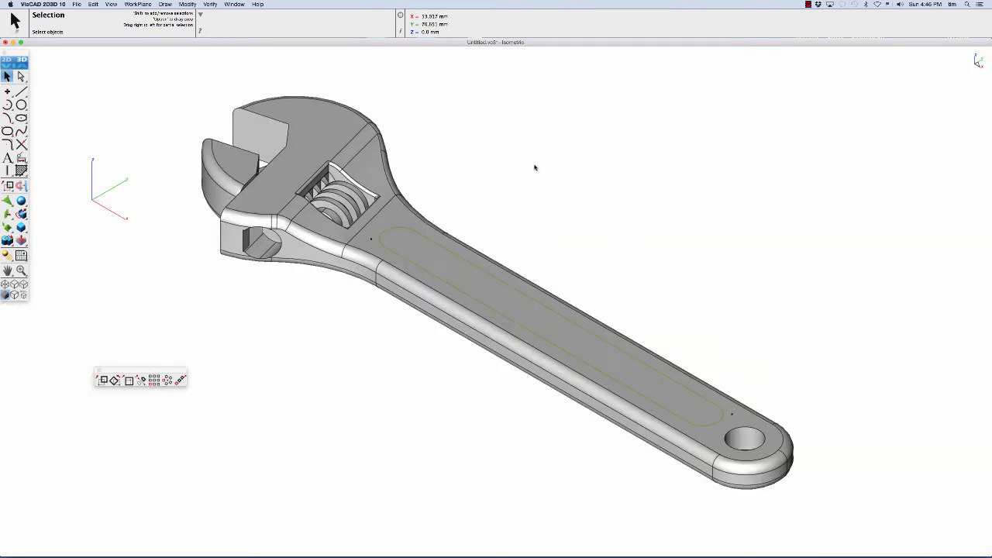
{"action": "mouse_move", "coordinate": [516, 252]}
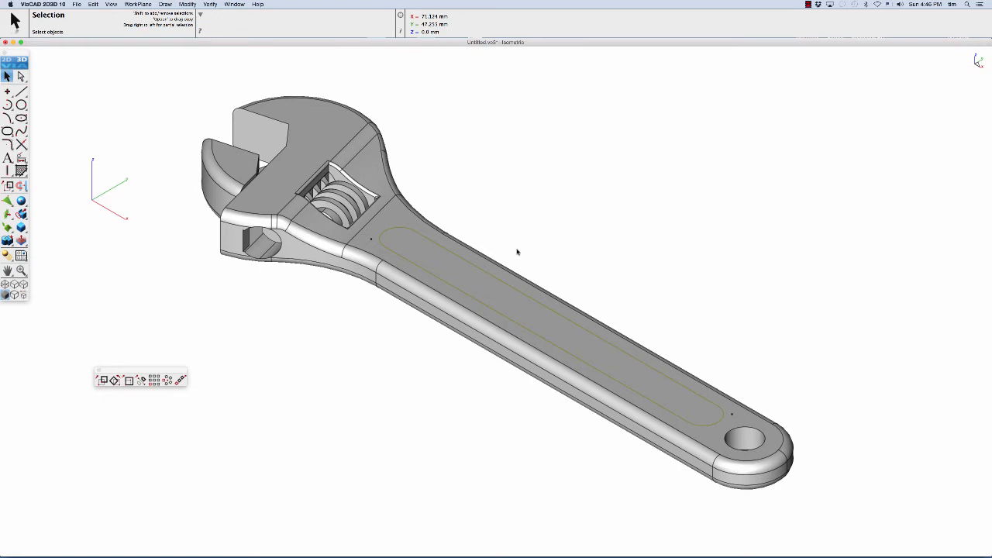
{"action": "mouse_move", "coordinate": [517, 252]}
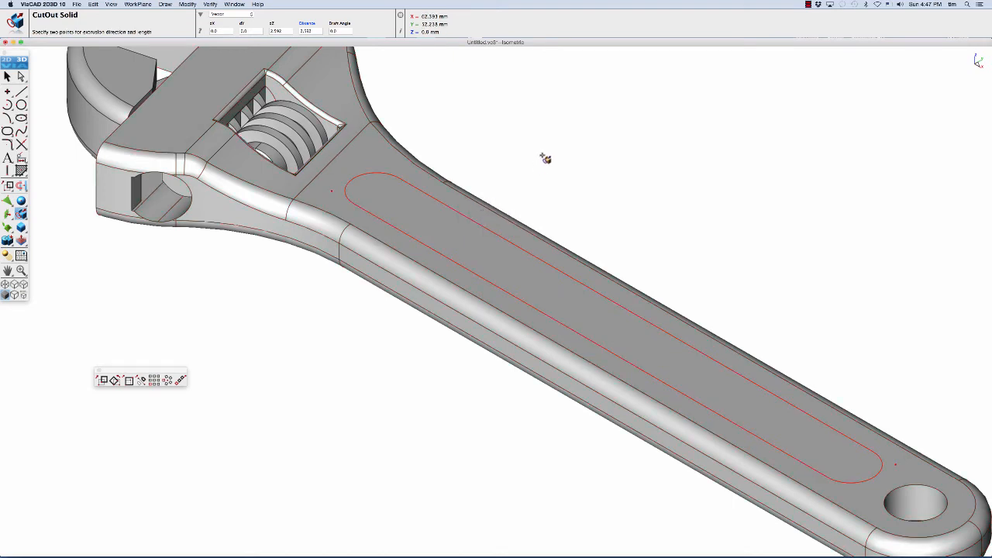
{"action": "mouse_move", "coordinate": [602, 178]}
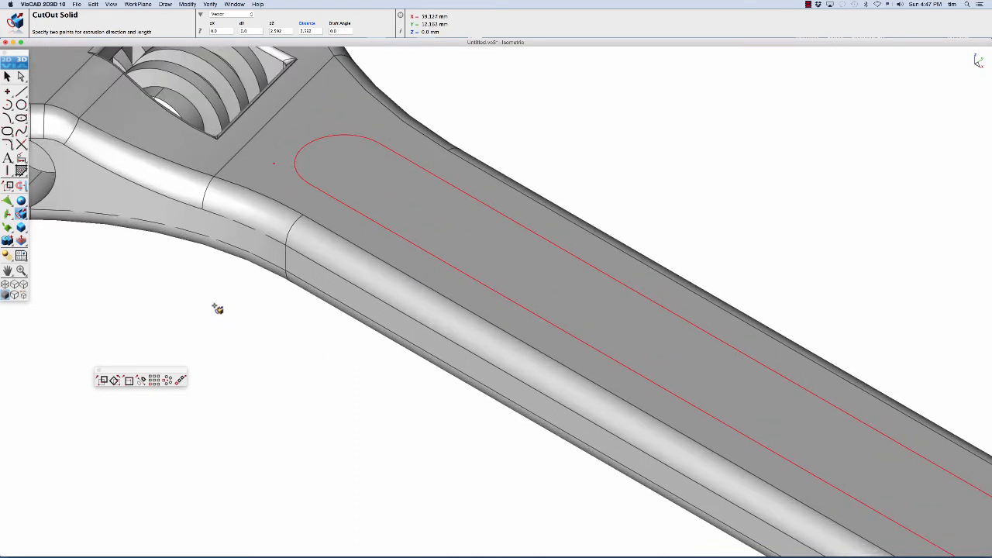
{"action": "mouse_move", "coordinate": [310, 221]}
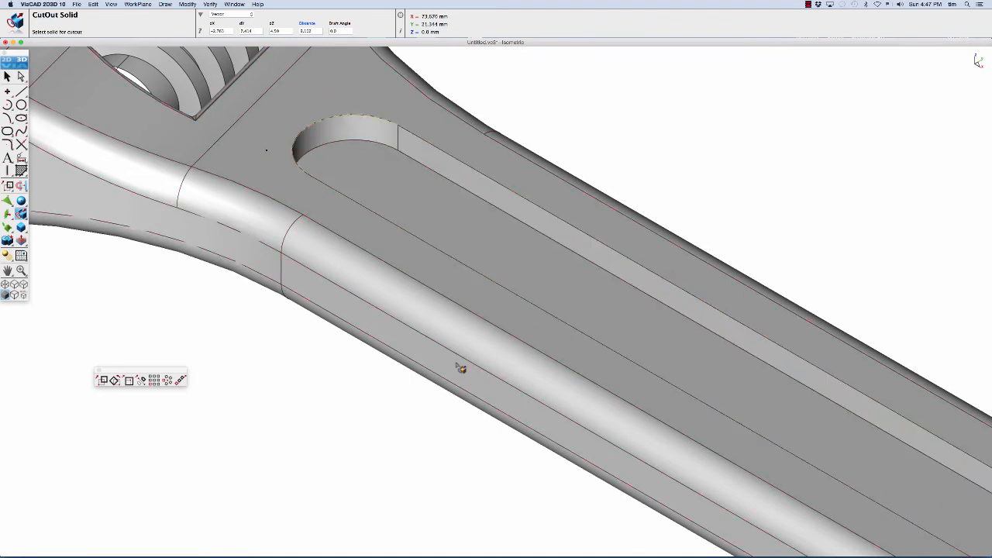
{"action": "mouse_move", "coordinate": [430, 347]}
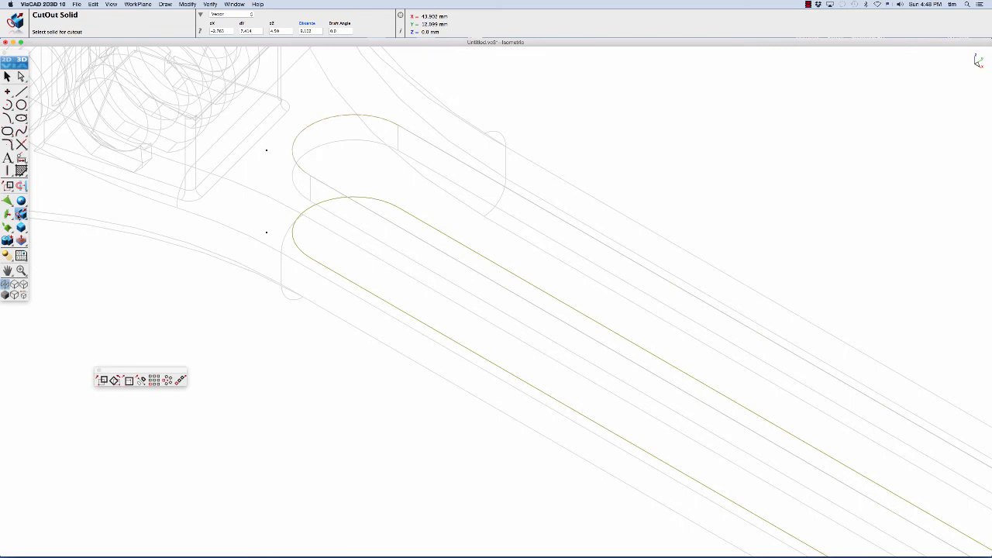
{"action": "mouse_move", "coordinate": [271, 293]}
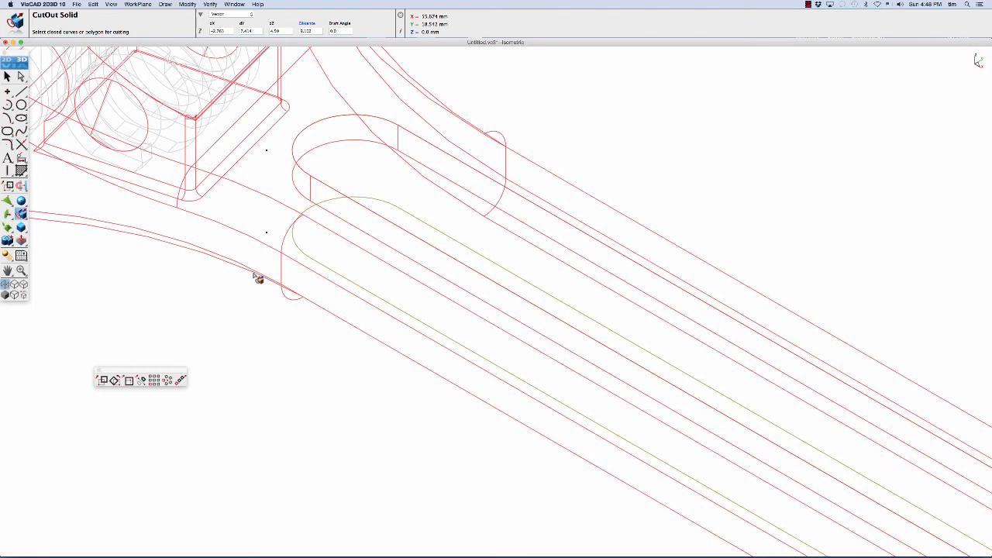
Cut out the lower slot profile as a recessed pocket in the handle.
{"action": "left_click", "coordinate": [257, 277]}
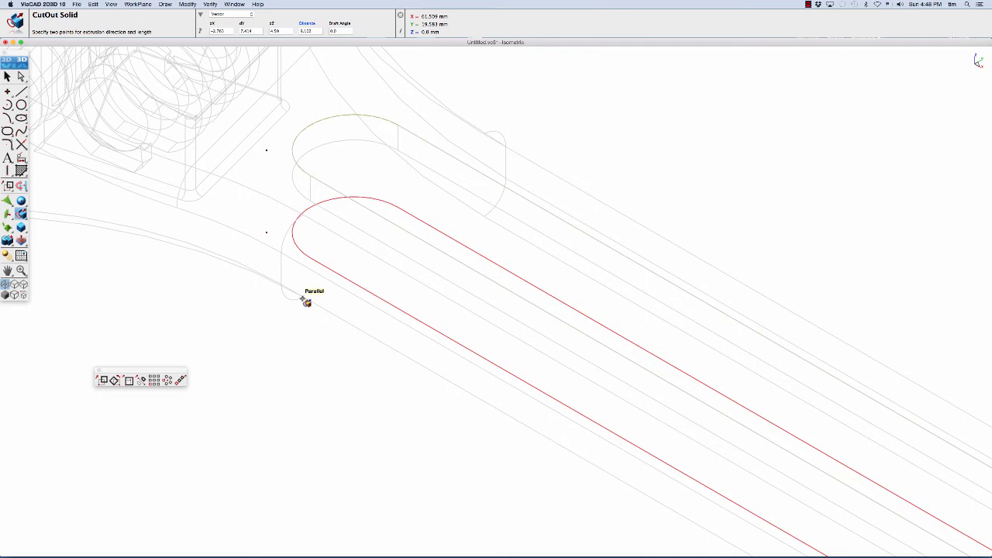
{"action": "mouse_move", "coordinate": [306, 279]}
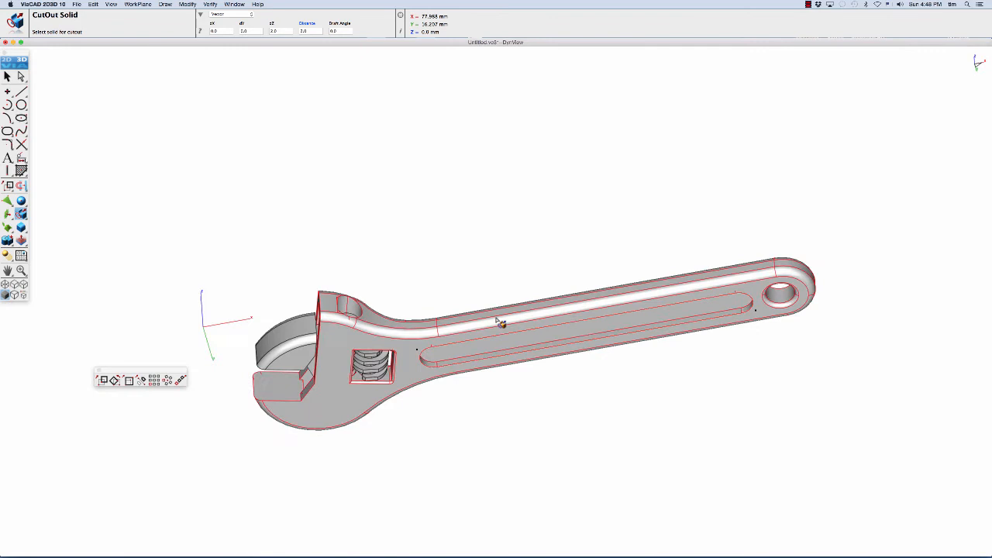
{"action": "left_click_drag", "start_coordinate": [502, 322], "coordinate": [588, 347]}
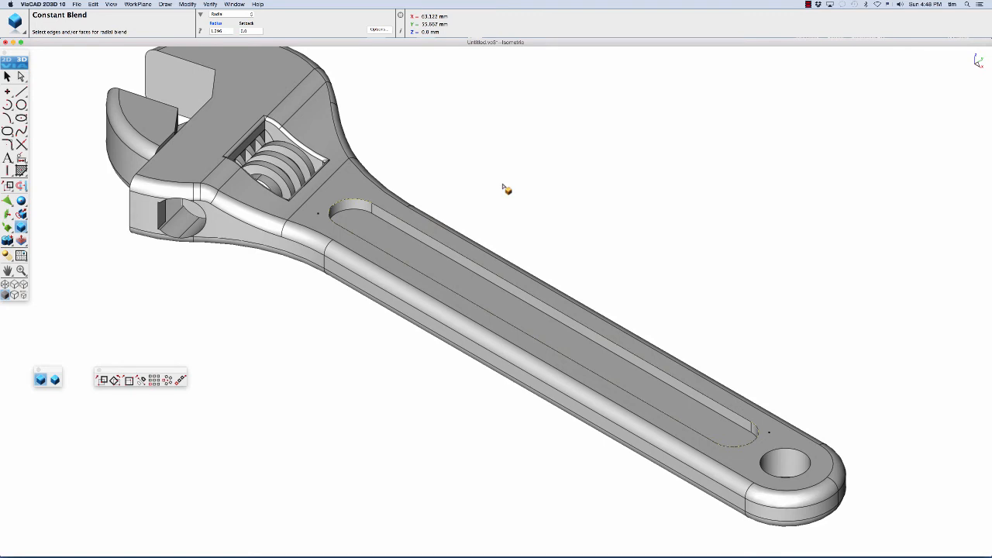
{"action": "mouse_move", "coordinate": [430, 240]}
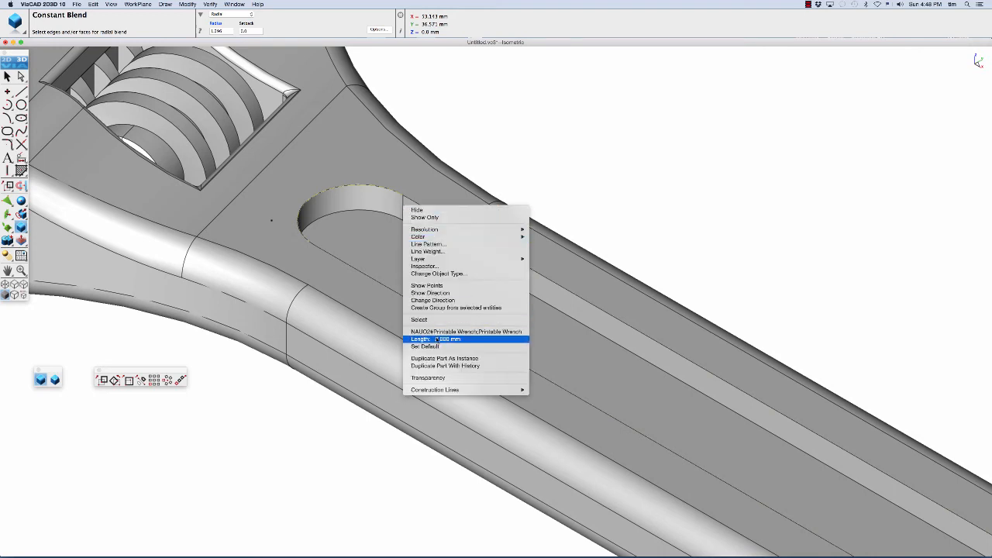
Check the slot edge length, then pick the slot rim edge for the 1 mm blend.
{"action": "left_click", "coordinate": [549, 187]}
{"action": "type", "text": "1"}
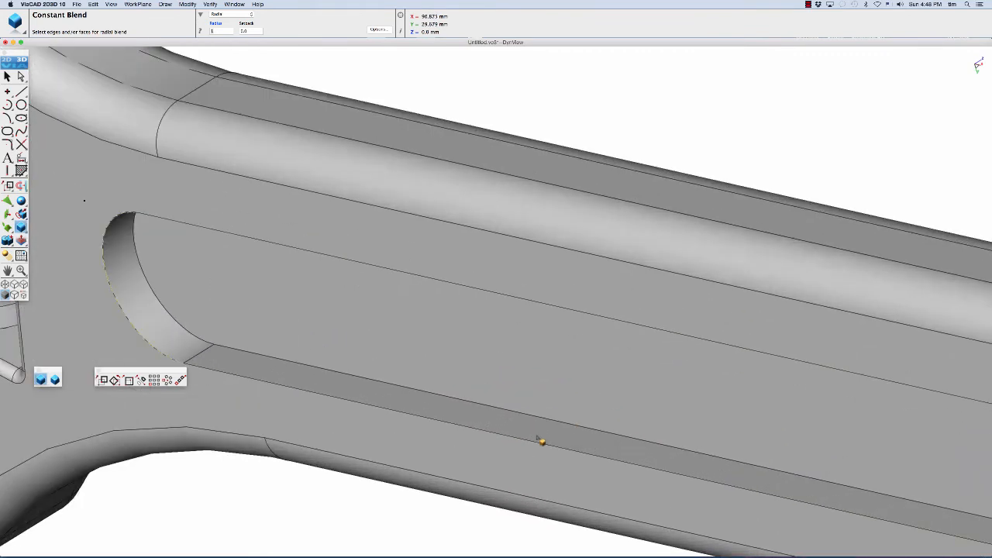
{"action": "left_click", "coordinate": [541, 442]}
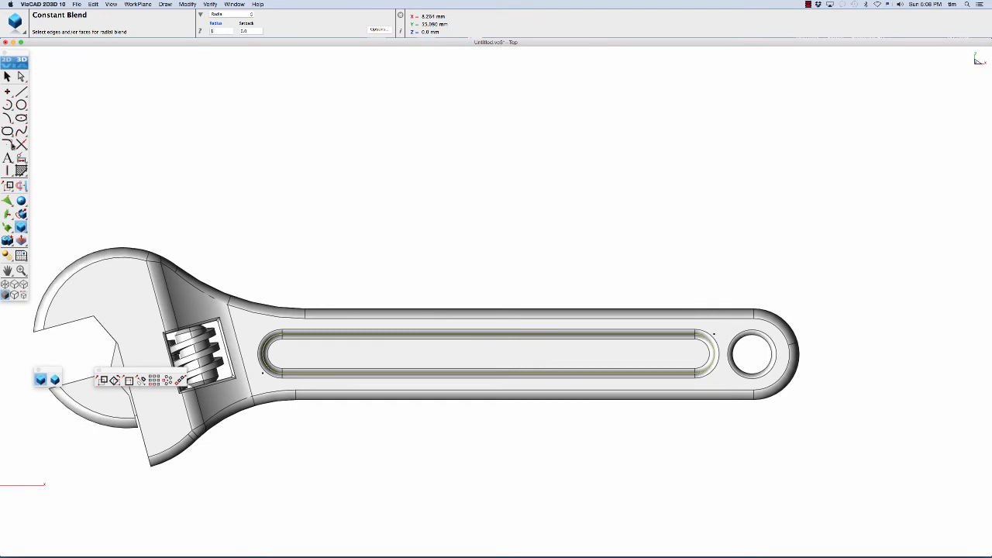
Type 'punchcad.com' and 'INSANE CAD - INCREDIBLE VALUE' as horizontal text above the wrench.
{"action": "left_click", "coordinate": [7, 158]}
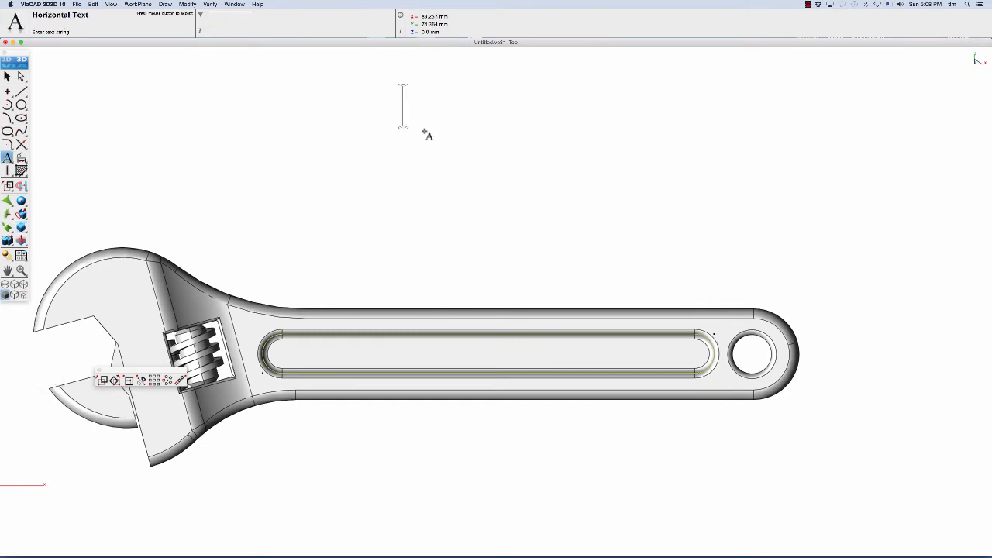
{"action": "type", "text": "punchc"}
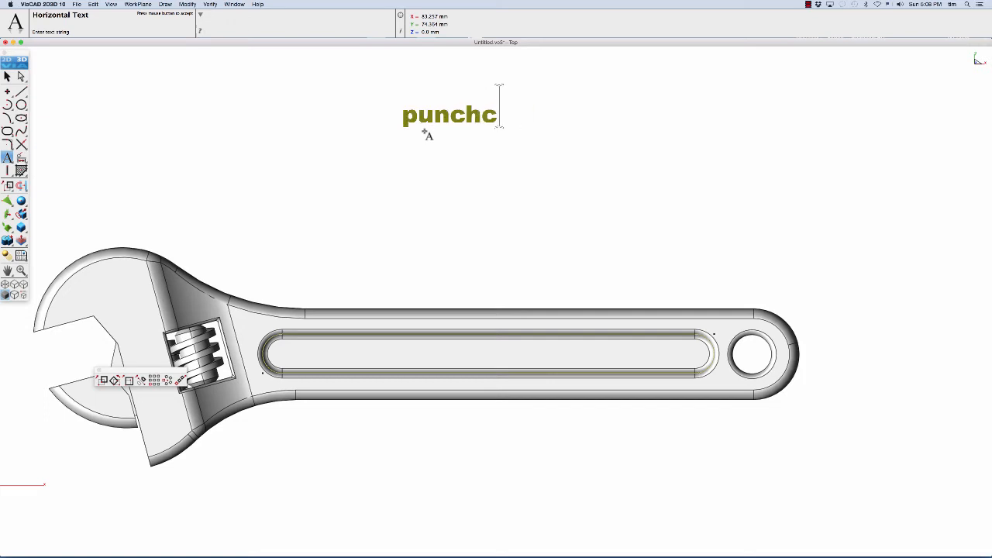
{"action": "type", "text": "ad.com"}
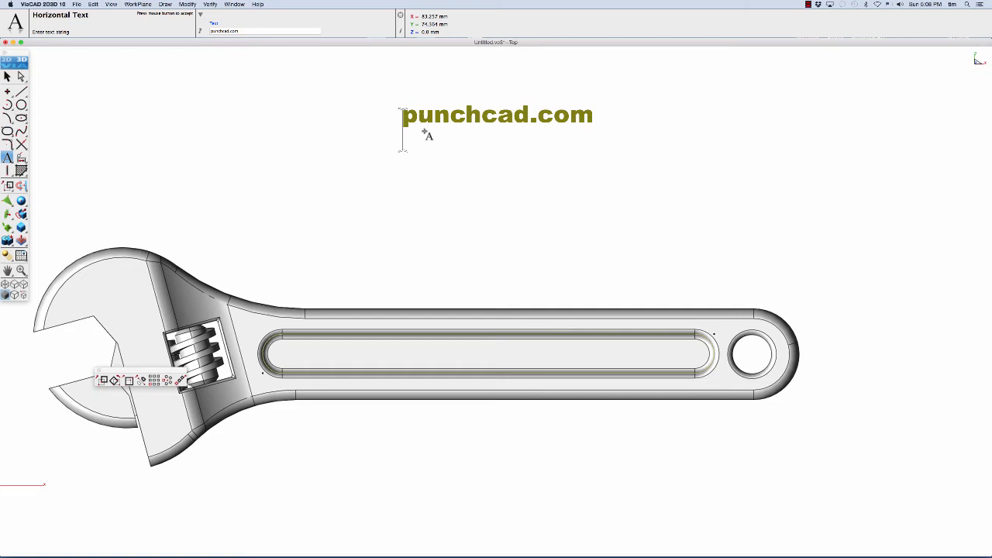
{"action": "type", "text": "INSAN"}
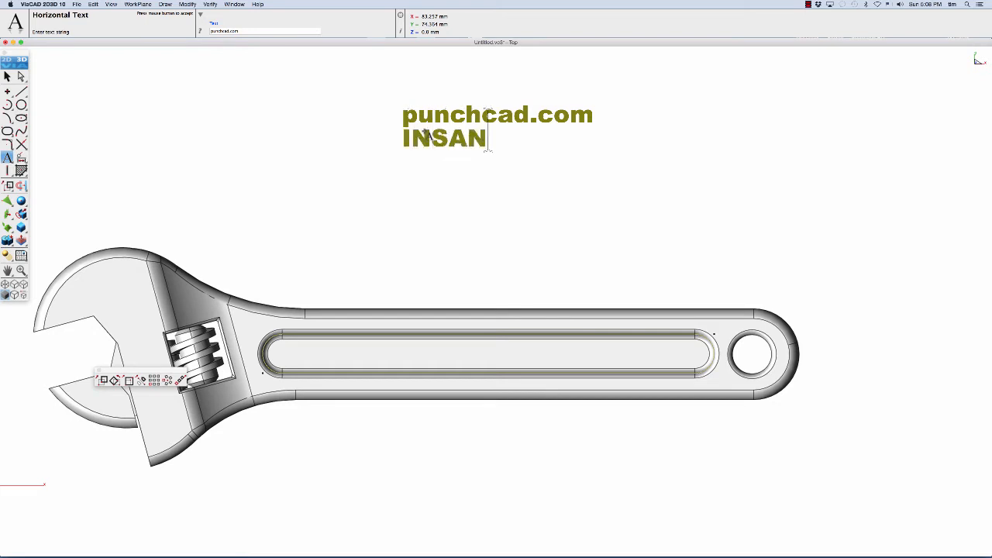
{"action": "type", "text": "E CAD -"}
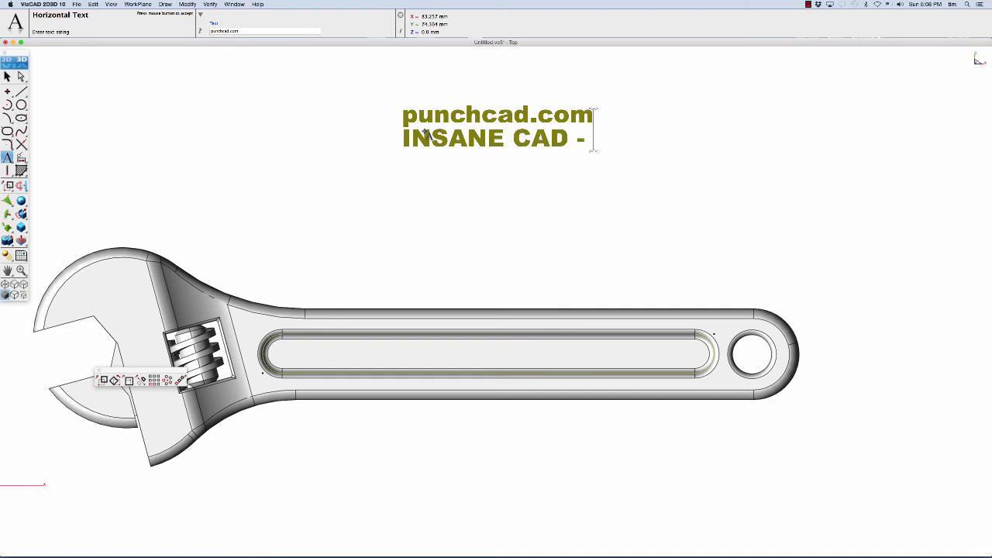
{"action": "type", "text": "INCRED"}
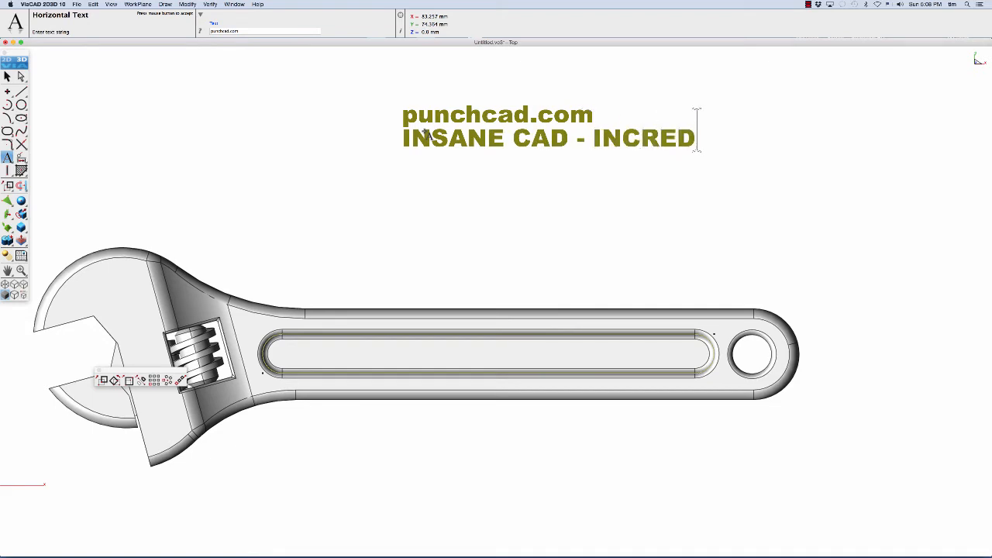
{"action": "type", "text": "IBLE V"}
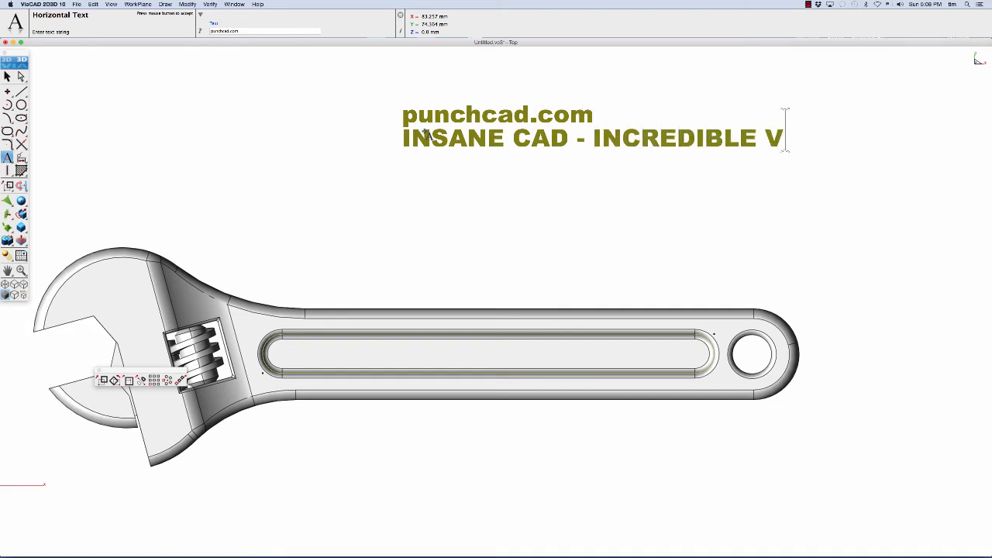
{"action": "type", "text": "ALUE"}
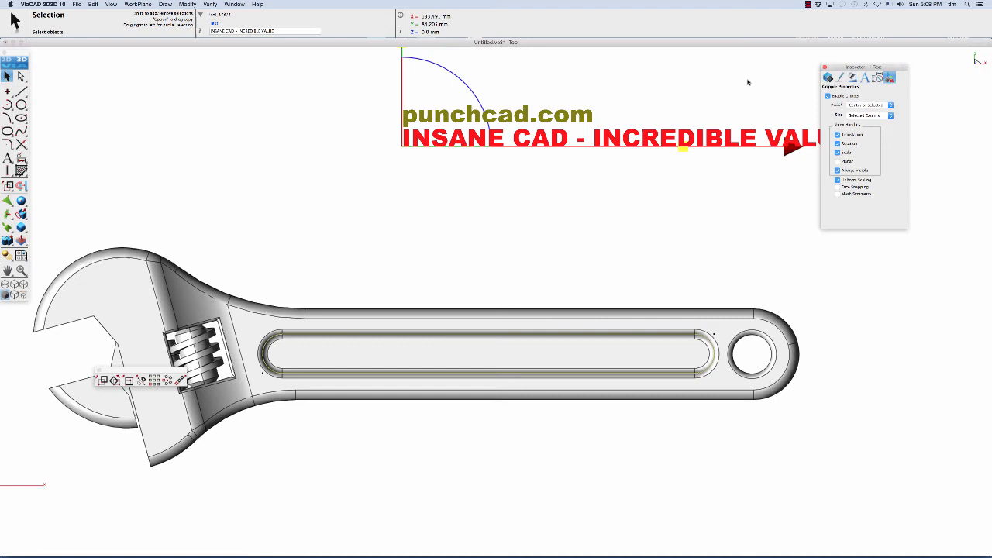
{"action": "left_click", "coordinate": [863, 77]}
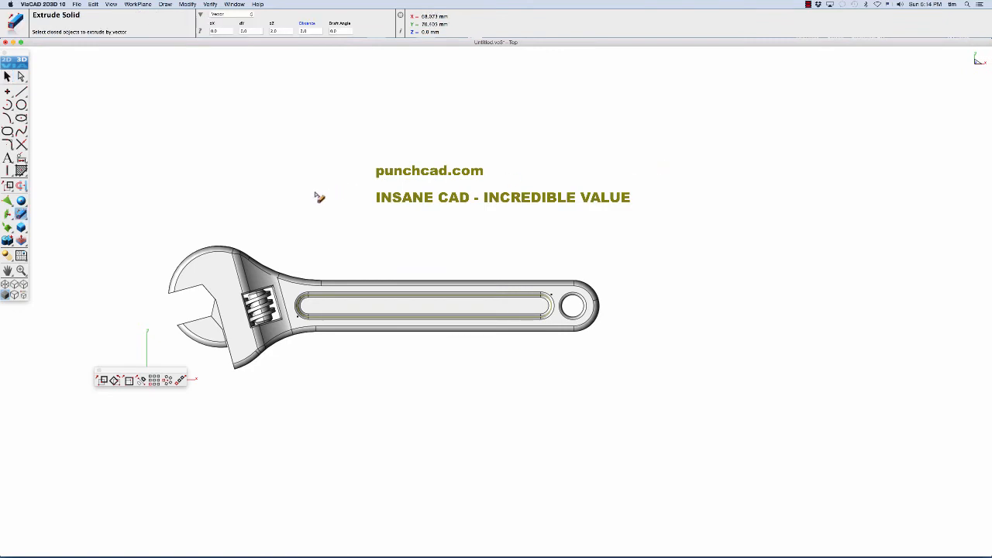
{"action": "mouse_move", "coordinate": [61, 211]}
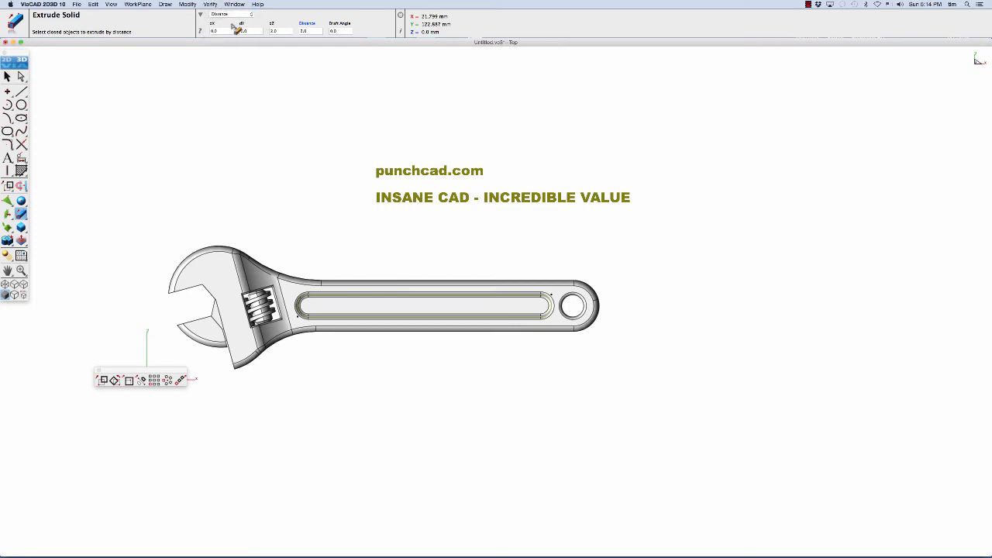
{"action": "mouse_move", "coordinate": [411, 172]}
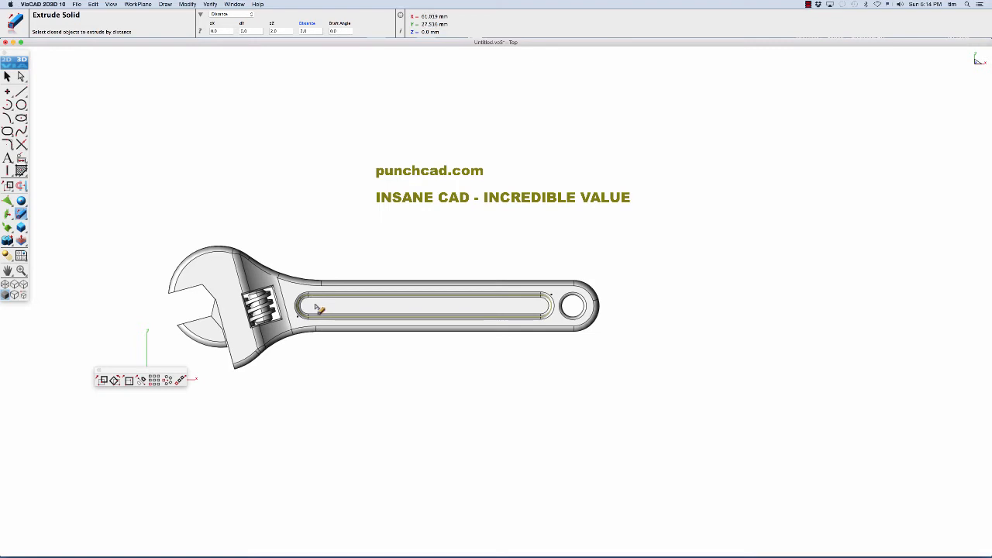
{"action": "mouse_move", "coordinate": [394, 178]}
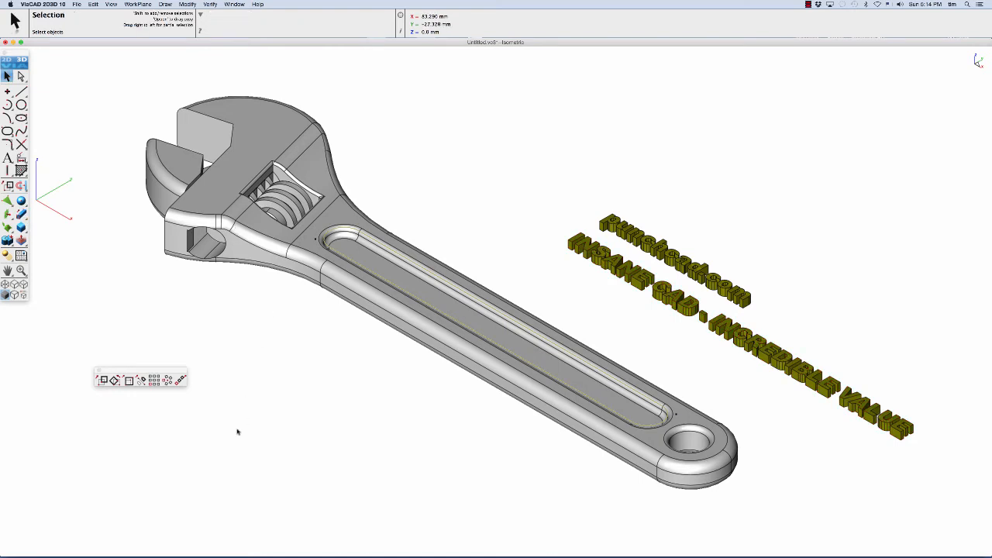
Translate the punchcad.com letters into the slot and slide them toward its centre.
{"action": "left_click", "coordinate": [101, 379]}
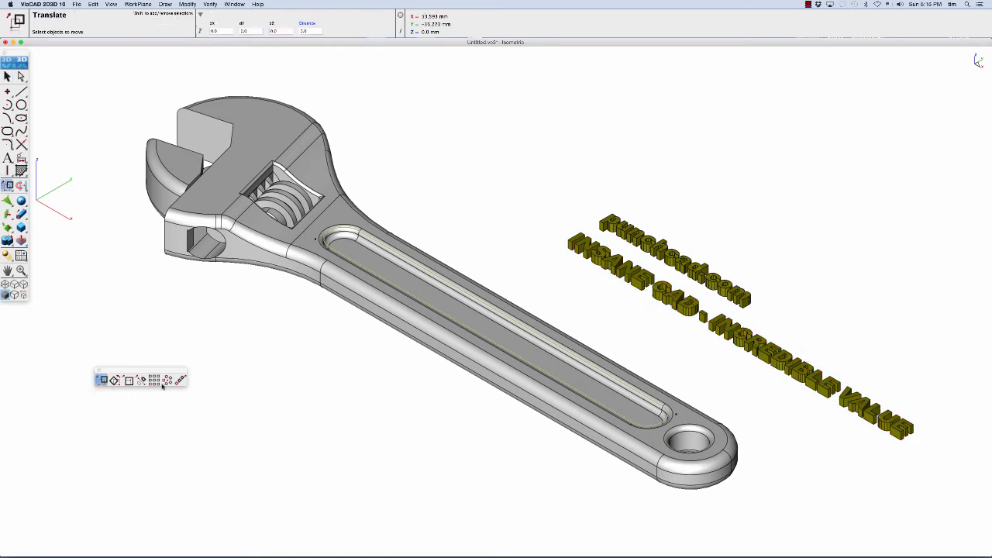
{"action": "mouse_move", "coordinate": [392, 215]}
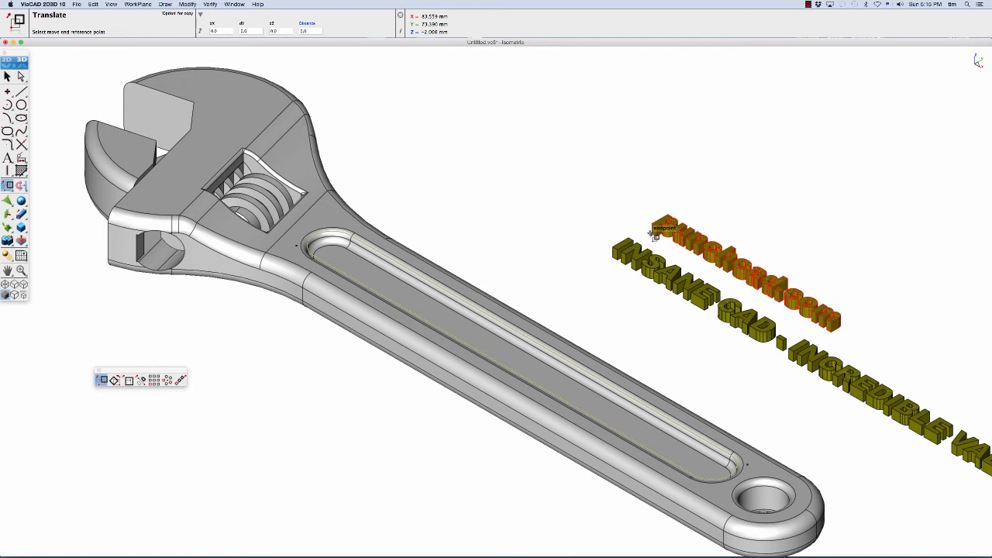
{"action": "mouse_move", "coordinate": [353, 252]}
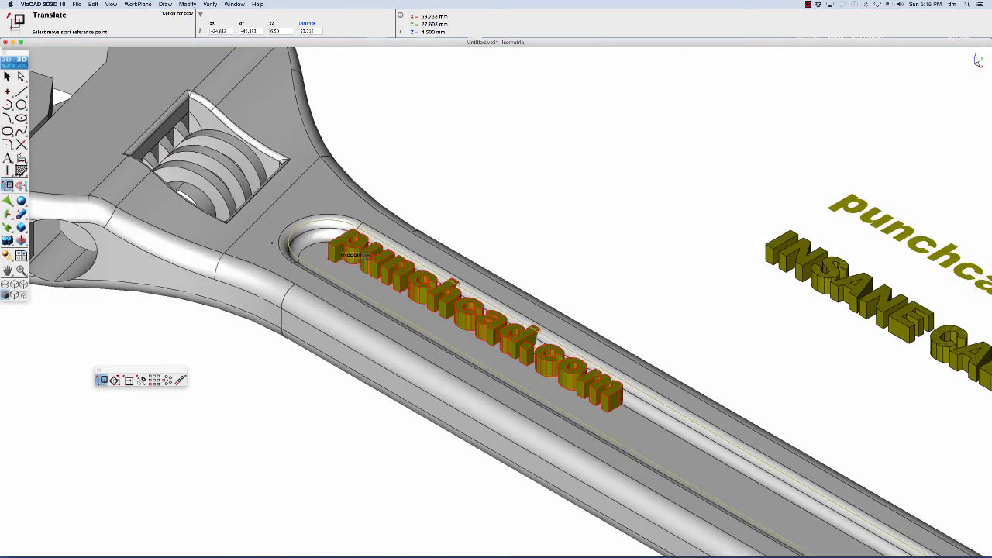
{"action": "mouse_move", "coordinate": [221, 136]}
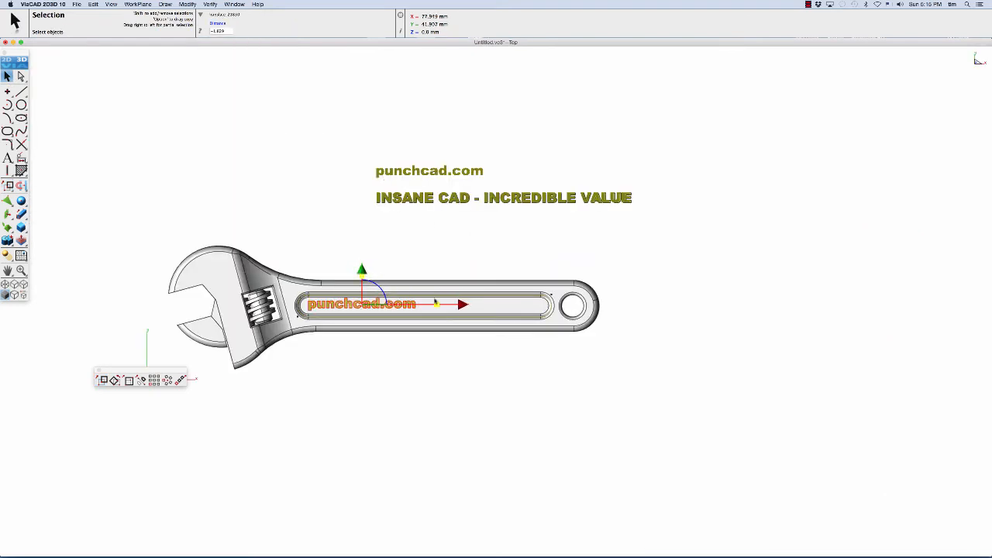
{"action": "left_click_drag", "start_coordinate": [465, 304], "coordinate": [520, 303]}
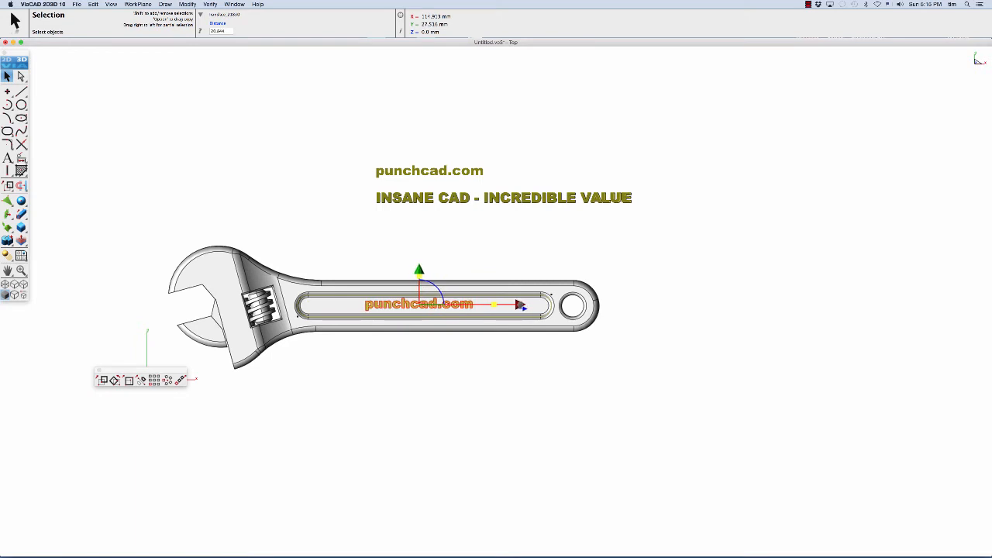
{"action": "left_click", "coordinate": [461, 338]}
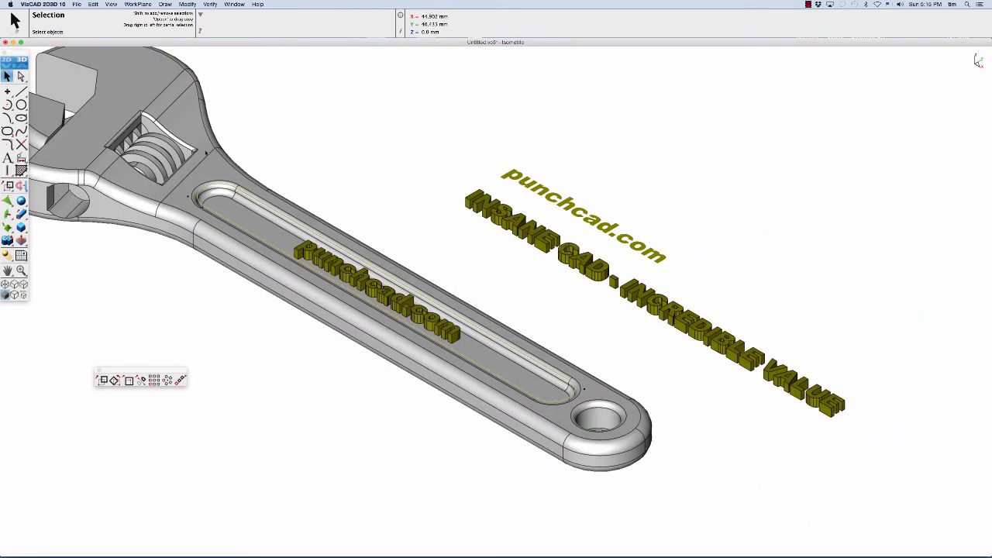
{"action": "mouse_move", "coordinate": [417, 199]}
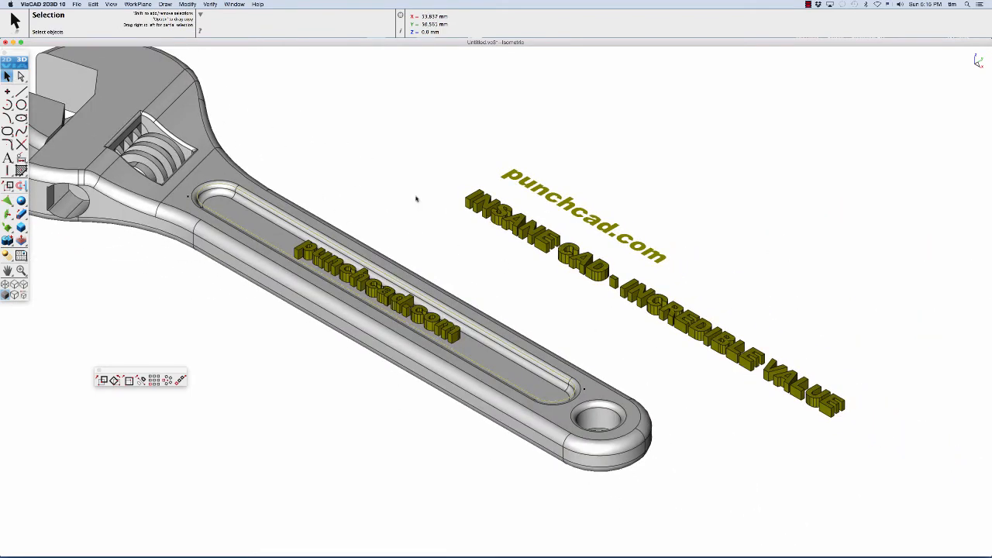
{"action": "mouse_move", "coordinate": [504, 209]}
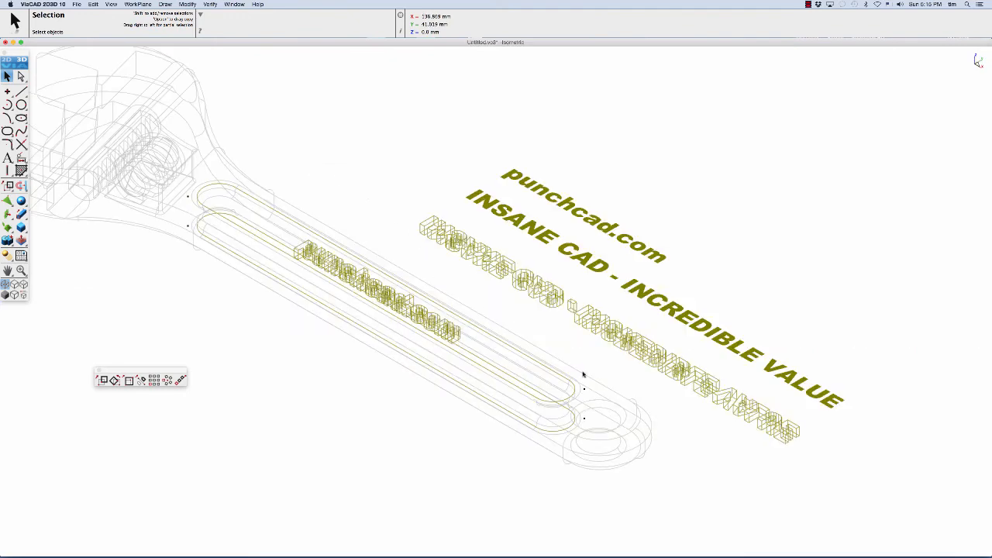
{"action": "mouse_move", "coordinate": [550, 429]}
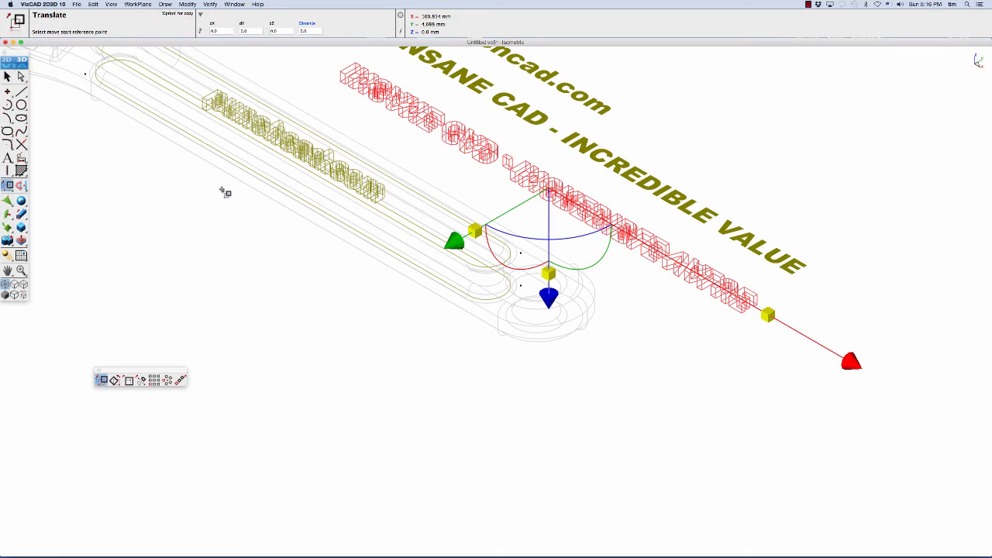
{"action": "mouse_move", "coordinate": [359, 65]}
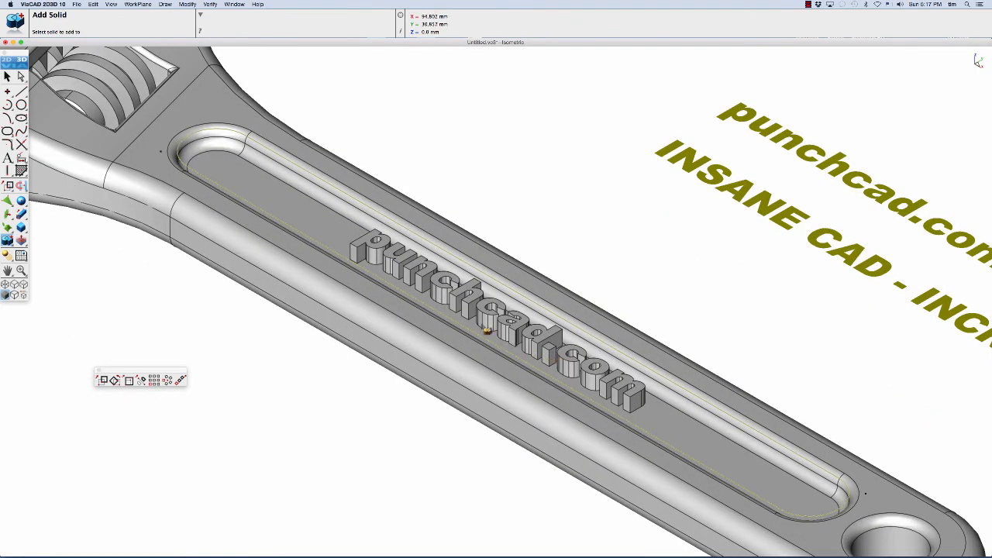
{"action": "mouse_move", "coordinate": [653, 420]}
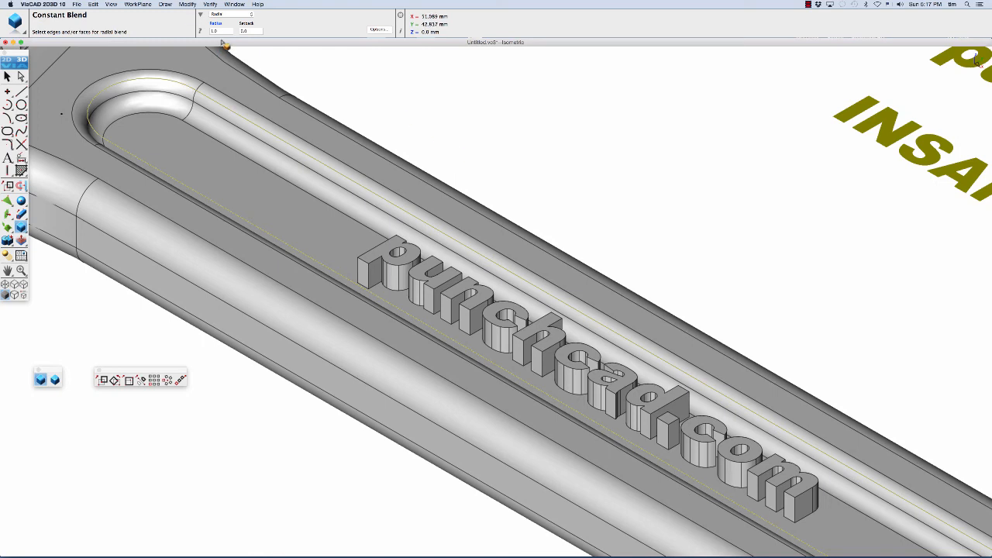
Blend the top edges of the punchcad.com letters, from the p through the c of com.
{"action": "left_click", "coordinate": [220, 31]}
{"action": "type", "text": "0.05"}
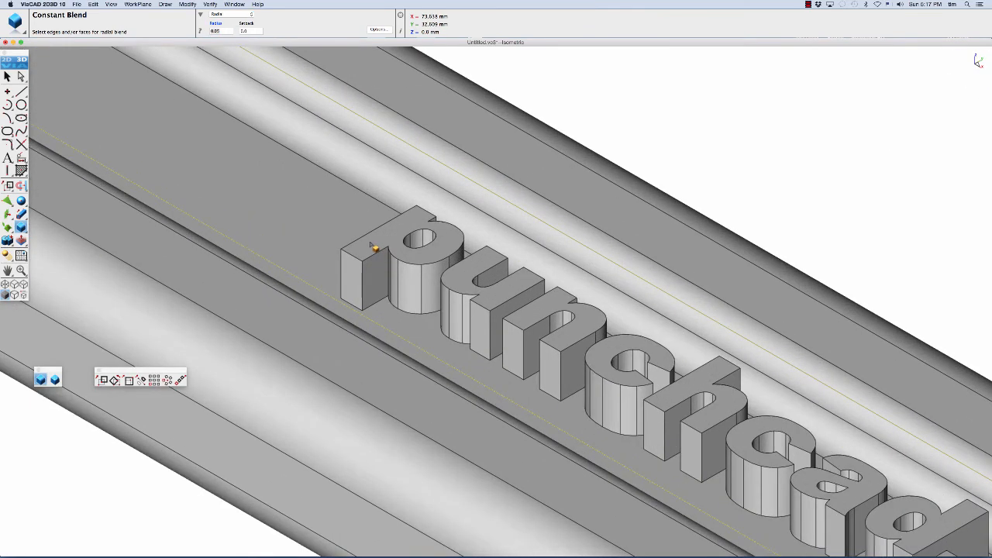
{"action": "left_click", "coordinate": [395, 250]}
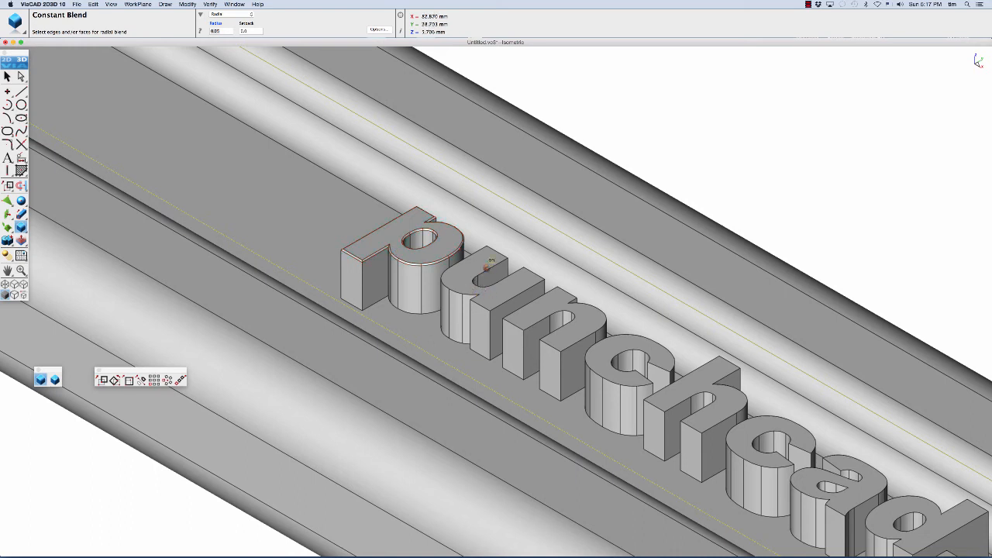
{"action": "left_click", "coordinate": [486, 267]}
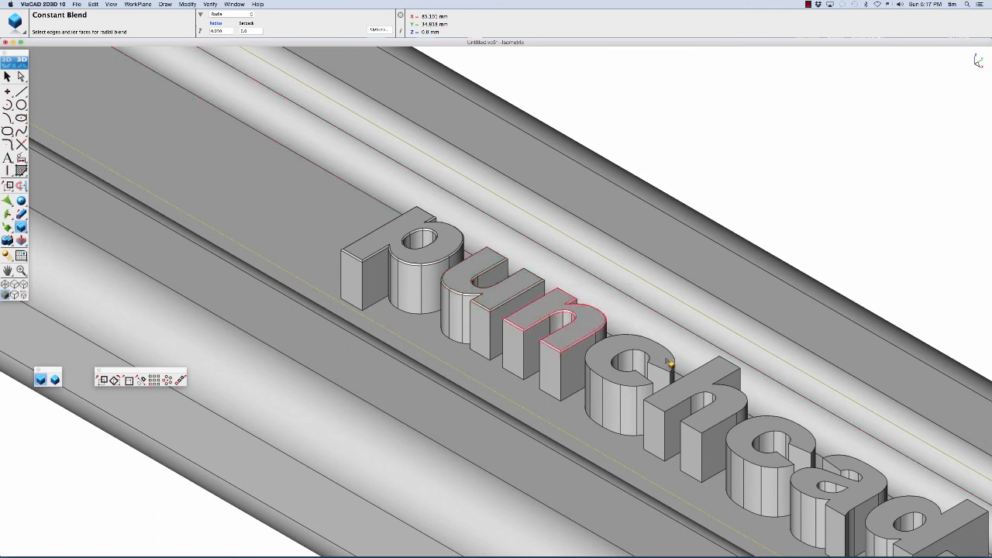
{"action": "left_click", "coordinate": [627, 372]}
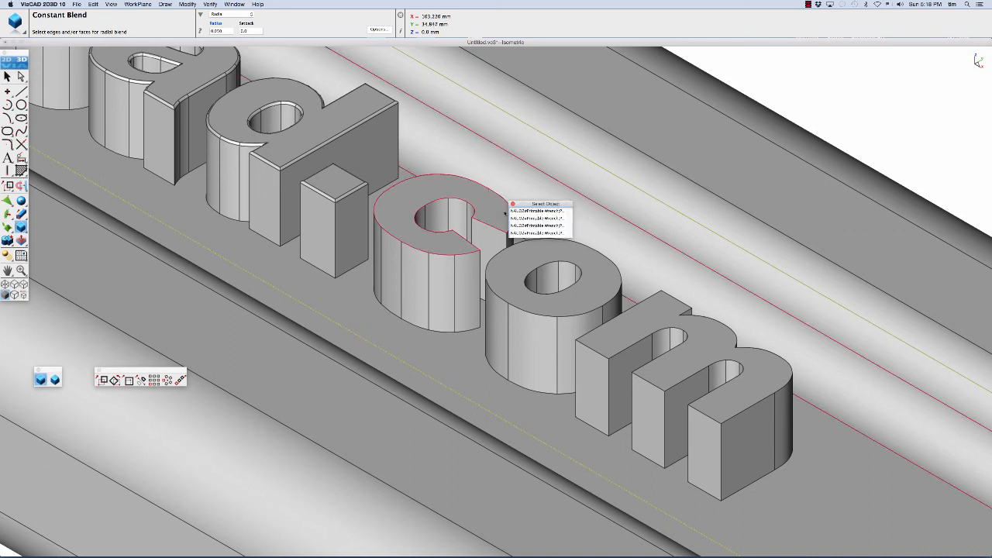
{"action": "left_click", "coordinate": [538, 210]}
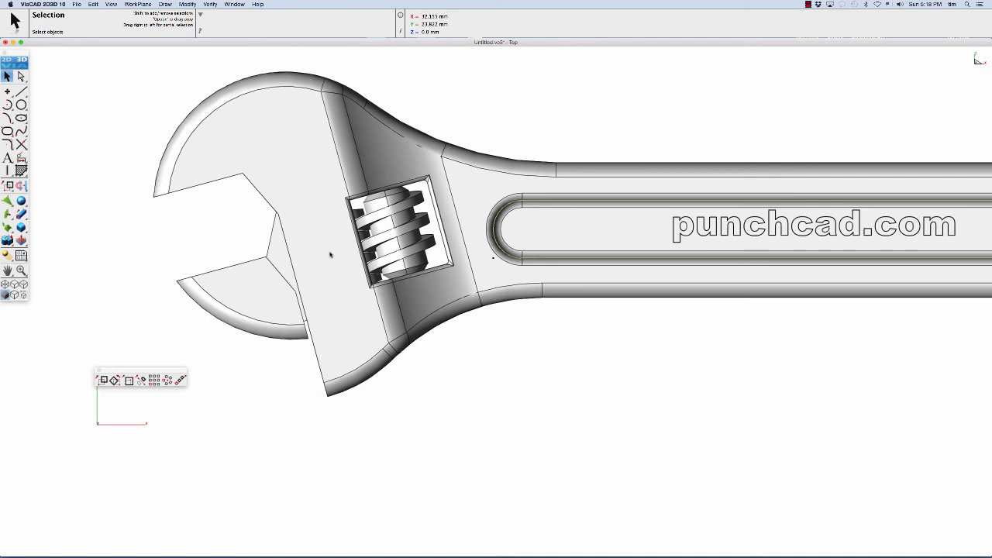
{"action": "mouse_move", "coordinate": [535, 180]}
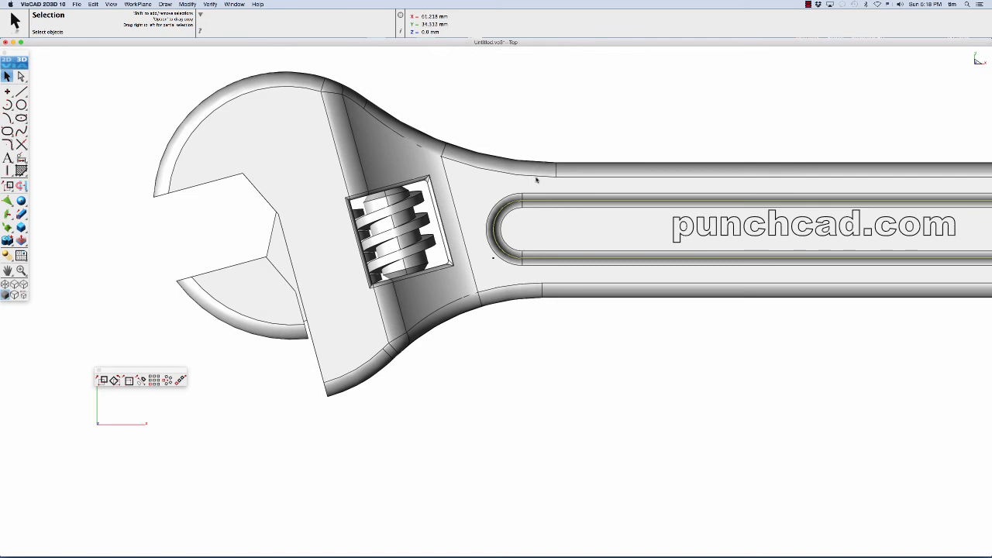
{"action": "mouse_move", "coordinate": [560, 183]}
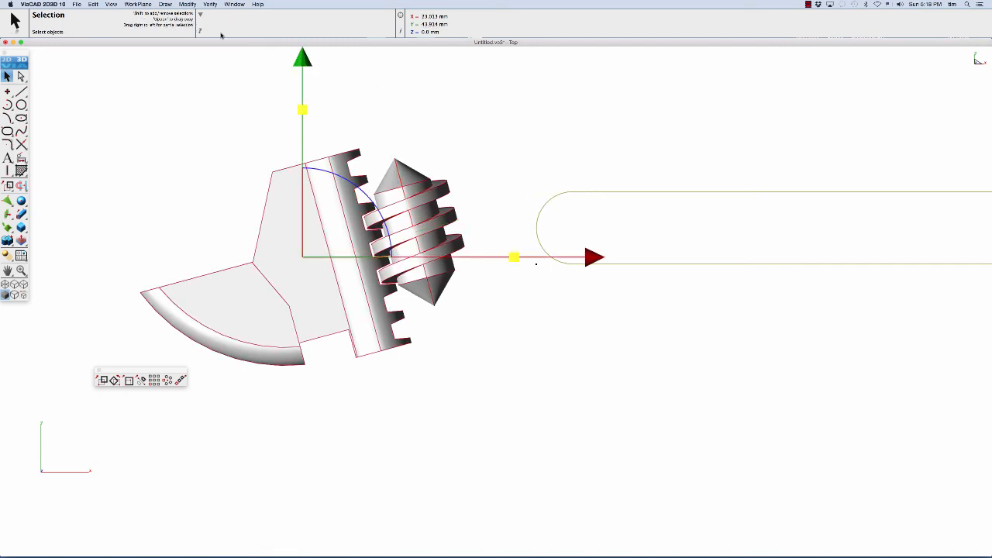
Run Minimum Distance between the sliding jaw and the worm screw.
{"action": "left_click", "coordinate": [210, 4]}
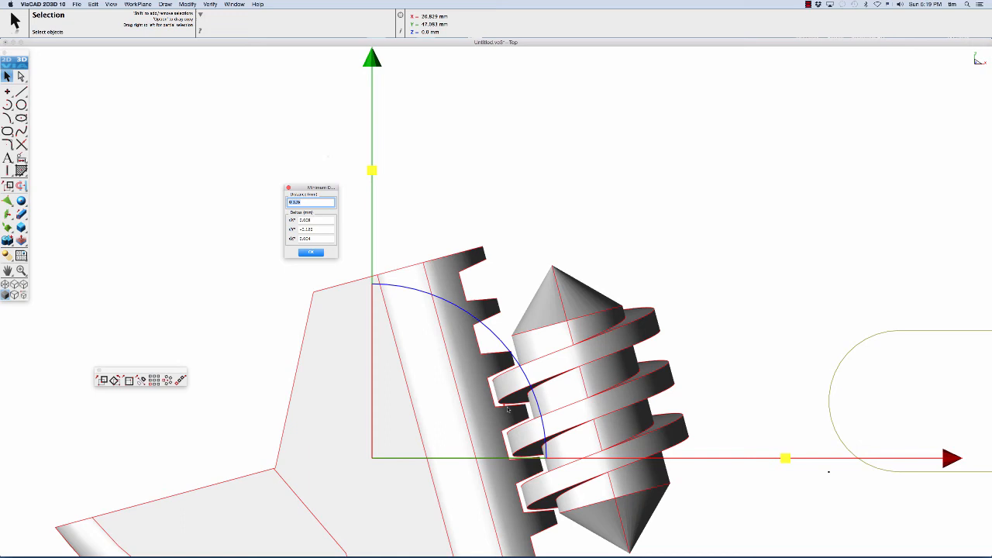
{"action": "mouse_move", "coordinate": [495, 399]}
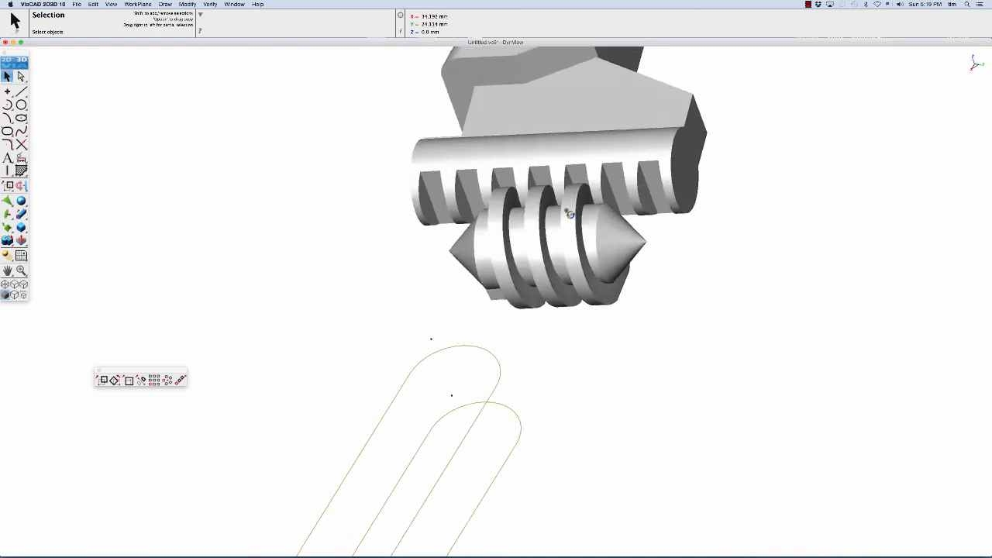
Offset the worm screw faces by -0.05 mm, viewing the screw from below.
{"action": "left_click_drag", "start_coordinate": [566, 213], "coordinate": [525, 219]}
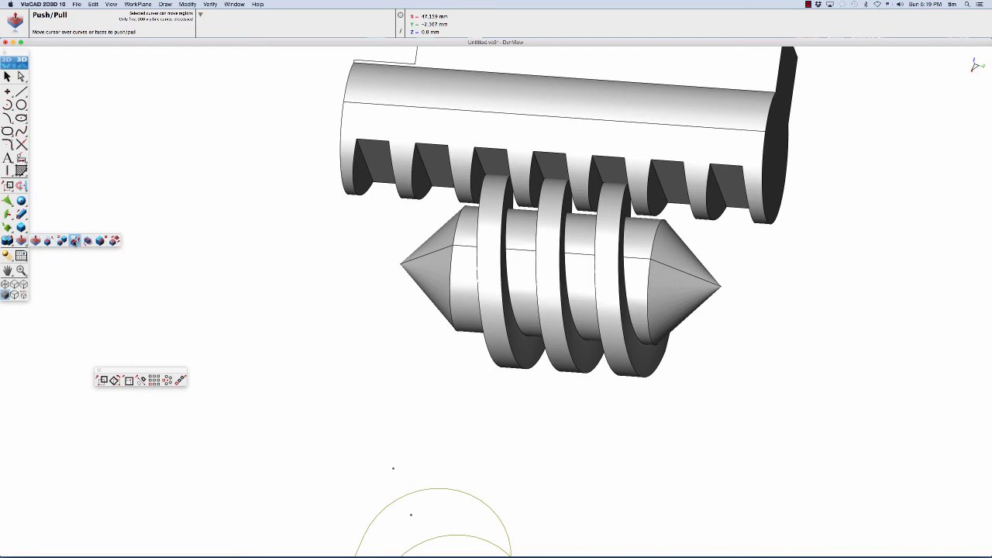
{"action": "left_click", "coordinate": [73, 240]}
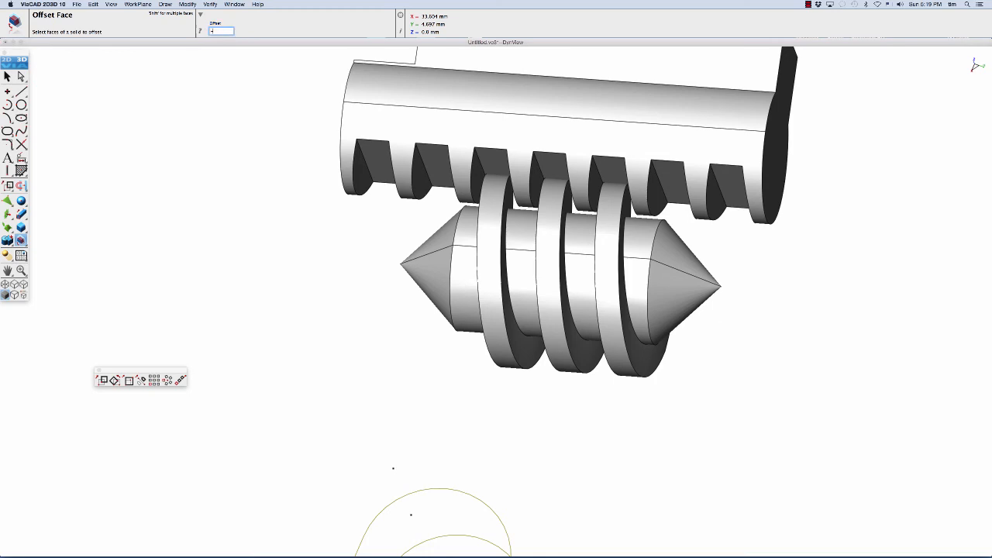
{"action": "type", "text": "-0.05"}
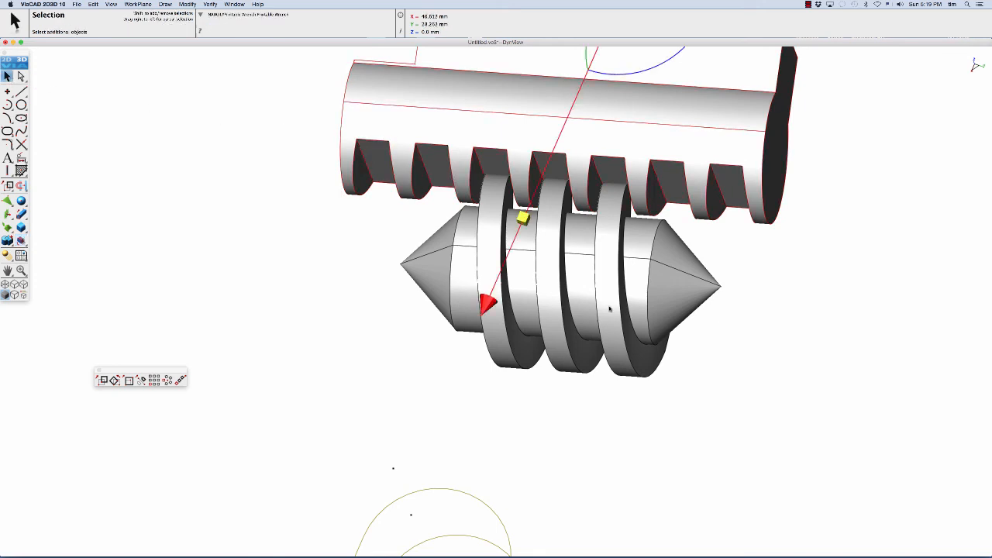
Re-measure the minimum gap between jaw and screw, about 0.36 mm.
{"action": "left_click", "coordinate": [210, 5]}
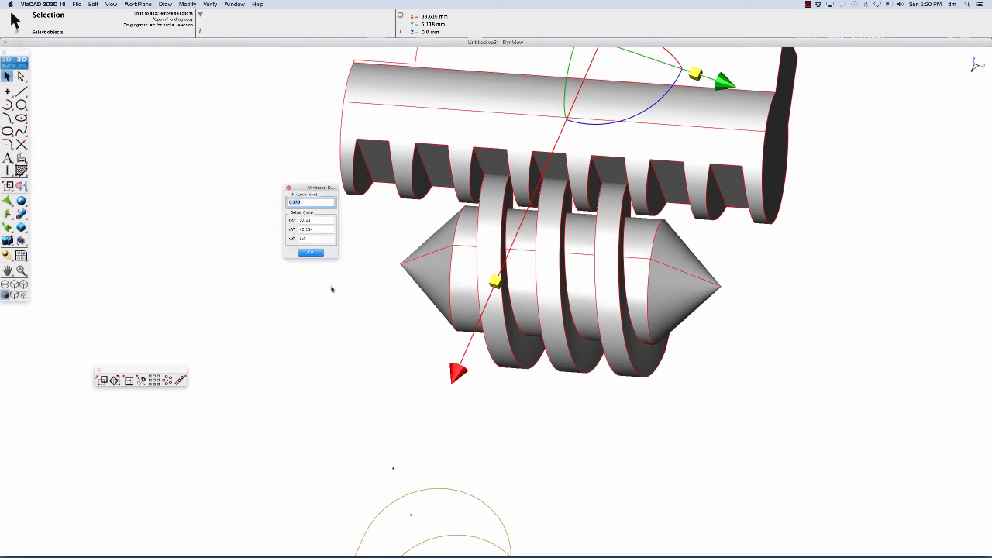
{"action": "left_click", "coordinate": [310, 202]}
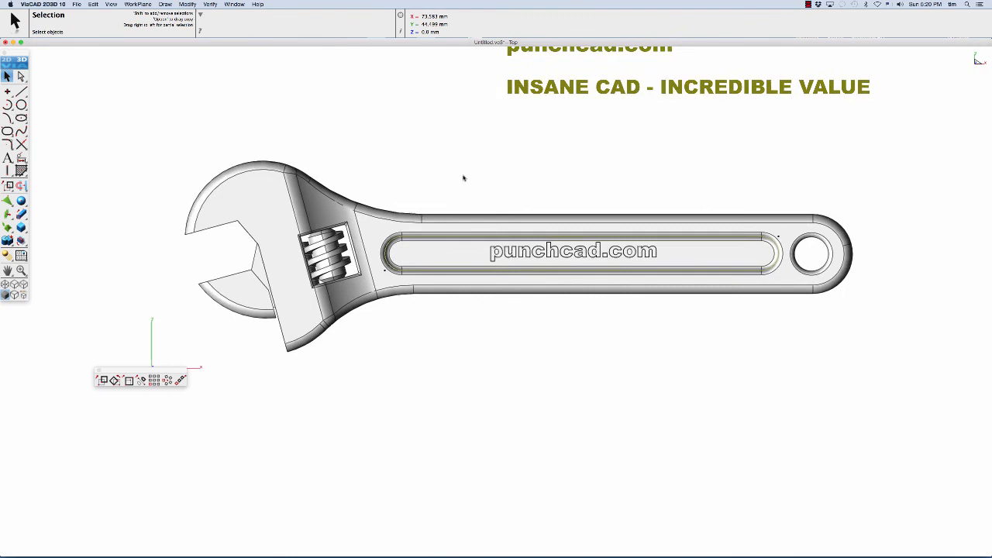
{"action": "right_click", "coordinate": [463, 178]}
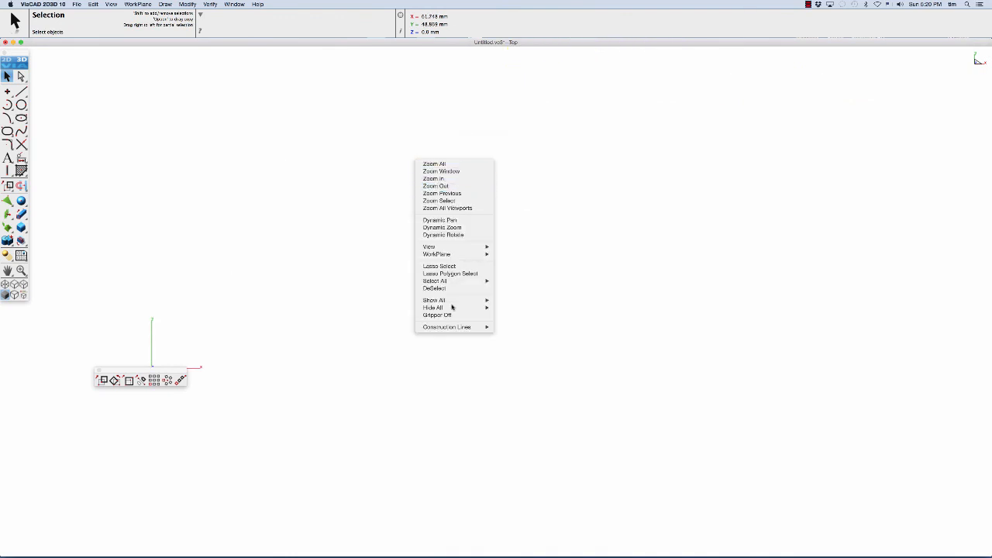
{"action": "mouse_move", "coordinate": [433, 300]}
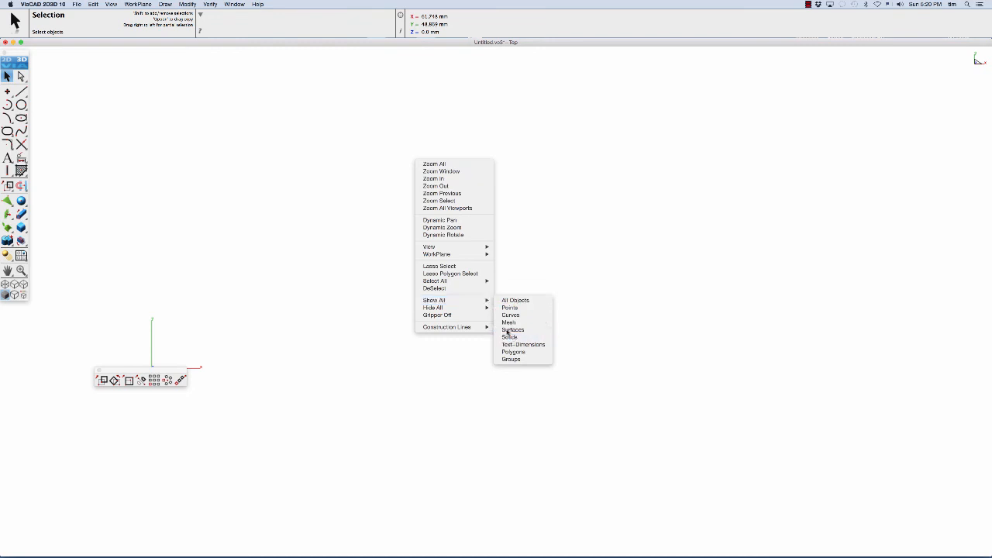
Show all wrench parts and export them as STL with a shorter mesh edge length.
{"action": "left_click", "coordinate": [515, 300]}
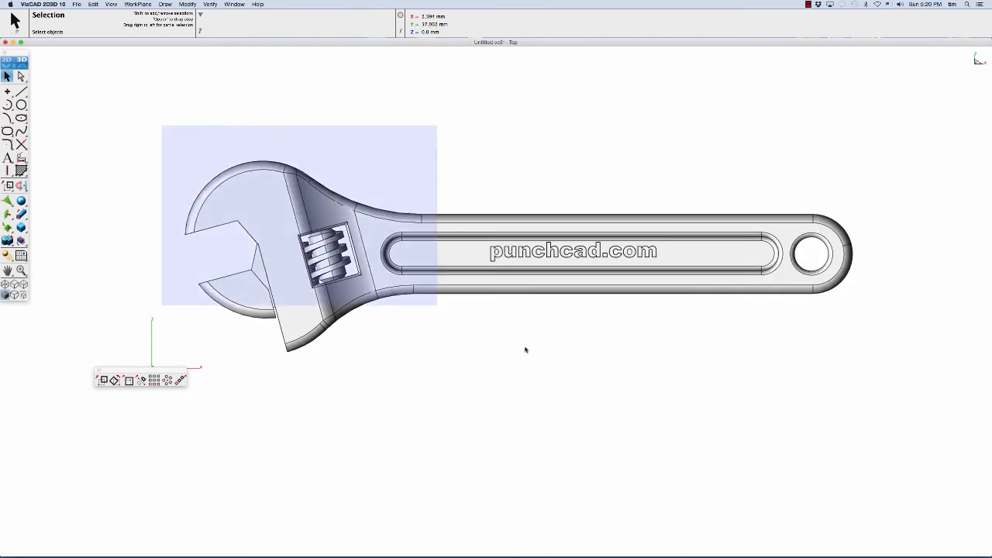
{"action": "left_click", "coordinate": [76, 5]}
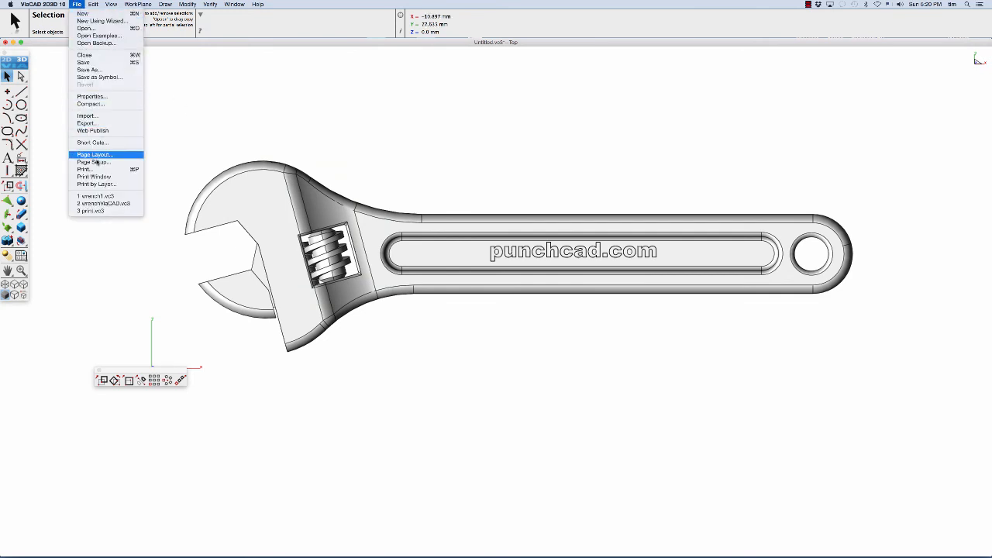
{"action": "left_click", "coordinate": [86, 123]}
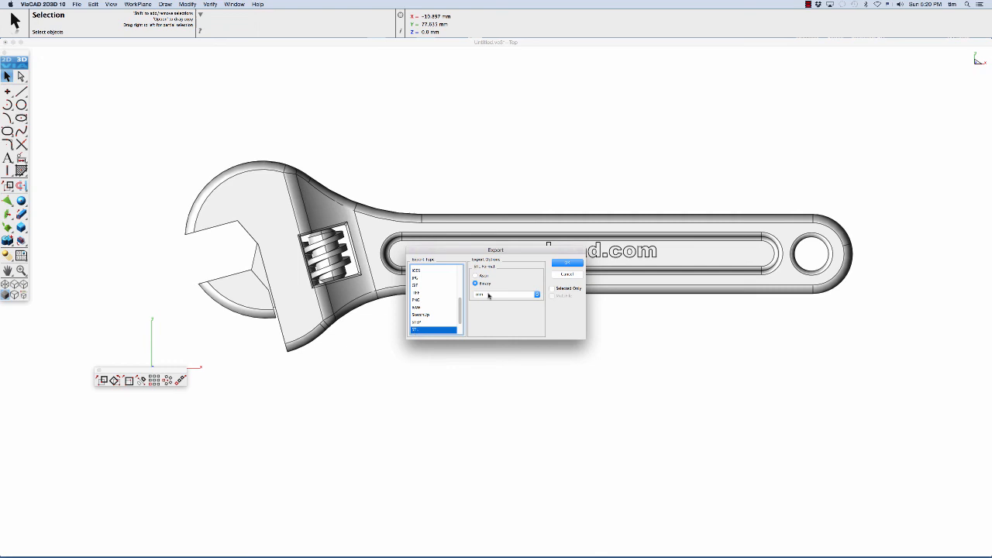
{"action": "left_click", "coordinate": [566, 262]}
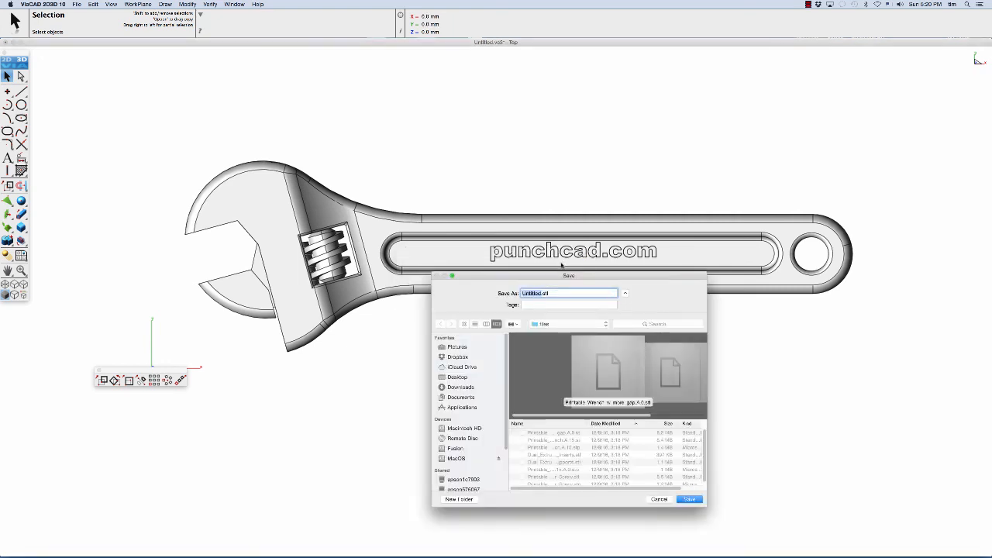
{"action": "left_click_drag", "start_coordinate": [569, 276], "coordinate": [505, 215]}
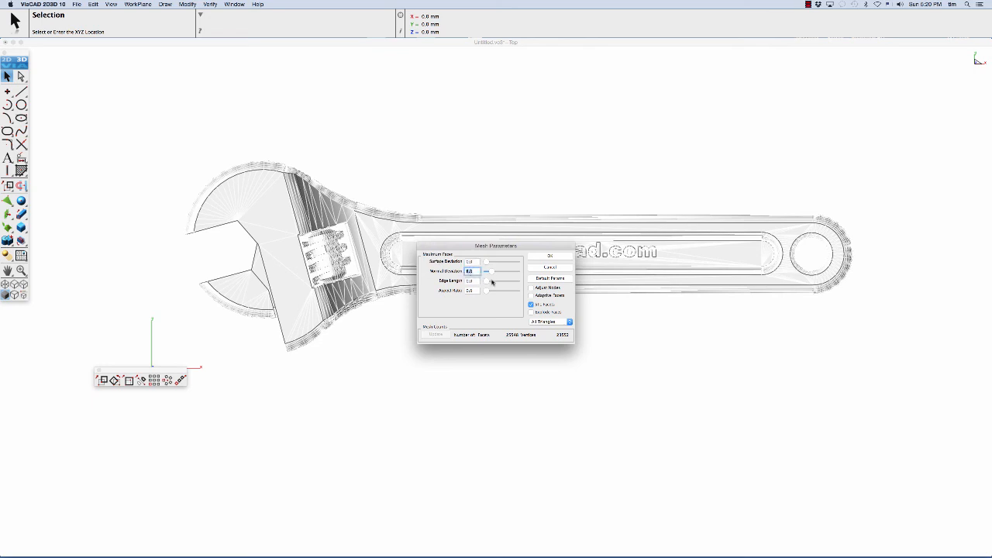
{"action": "left_click", "coordinate": [469, 270]}
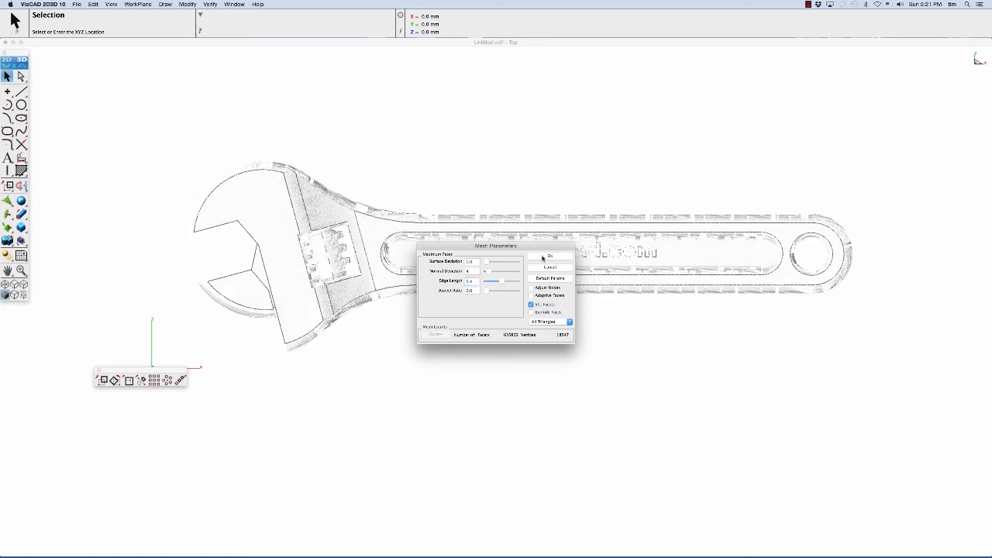
{"action": "left_click", "coordinate": [550, 256]}
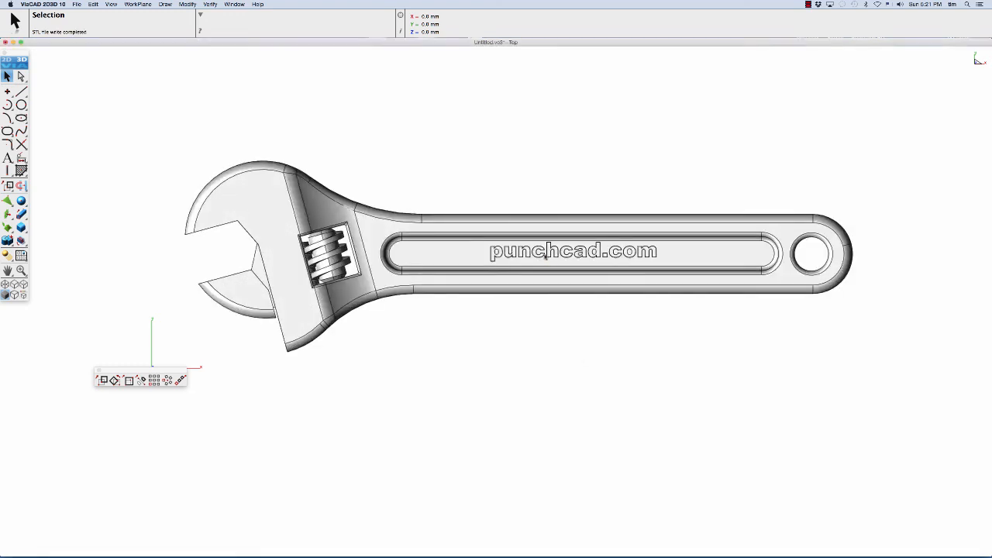
{"action": "mouse_move", "coordinate": [512, 197]}
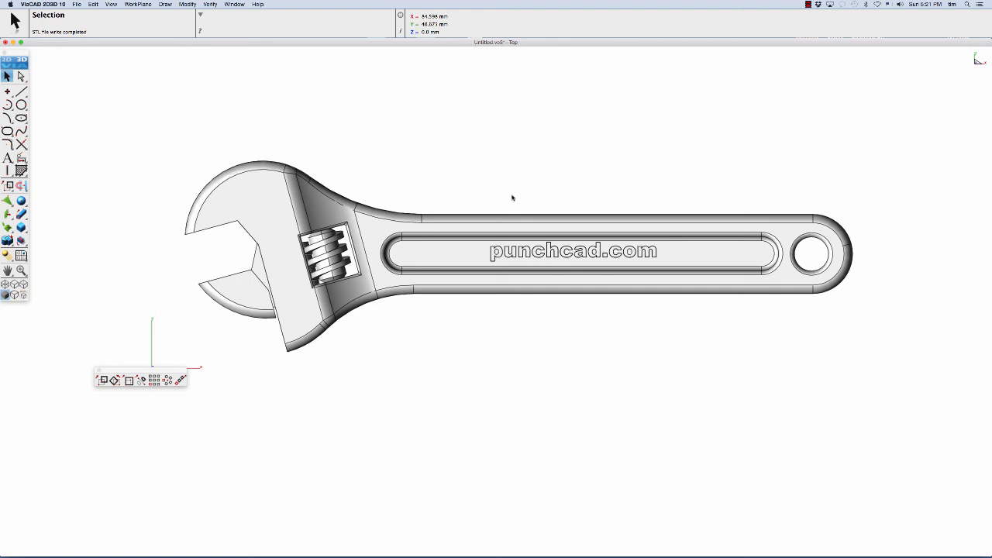
{"action": "mouse_move", "coordinate": [533, 188]}
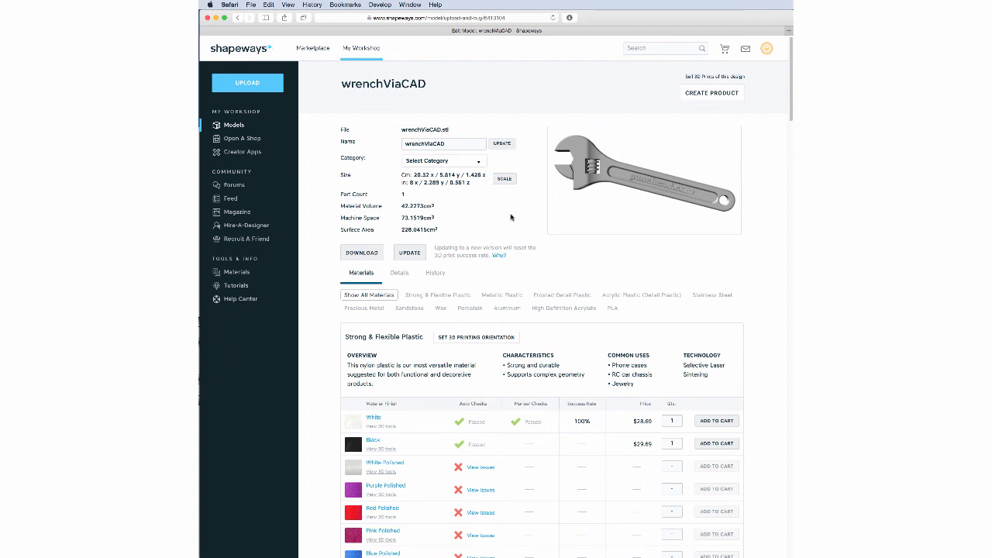
{"action": "mouse_move", "coordinate": [425, 198]}
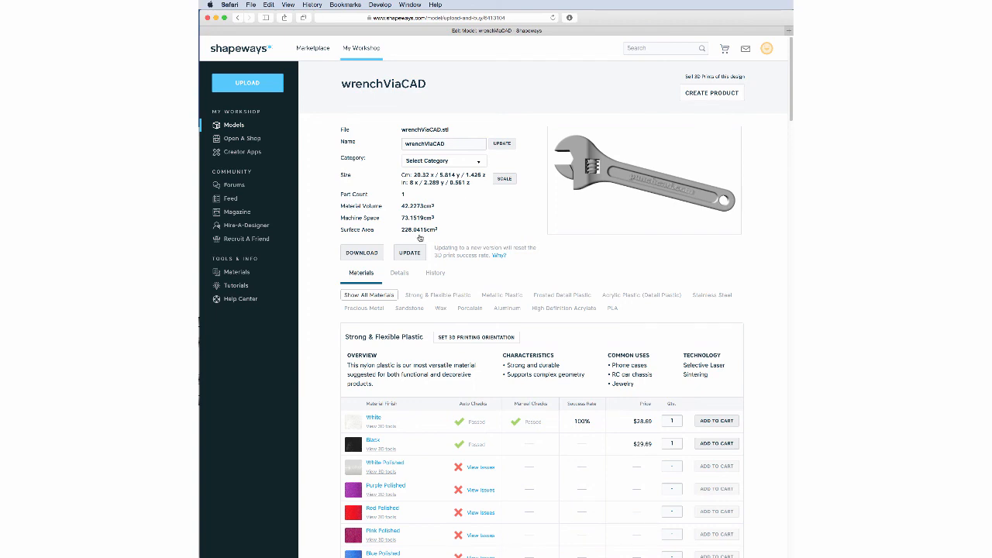
{"action": "mouse_move", "coordinate": [481, 427]}
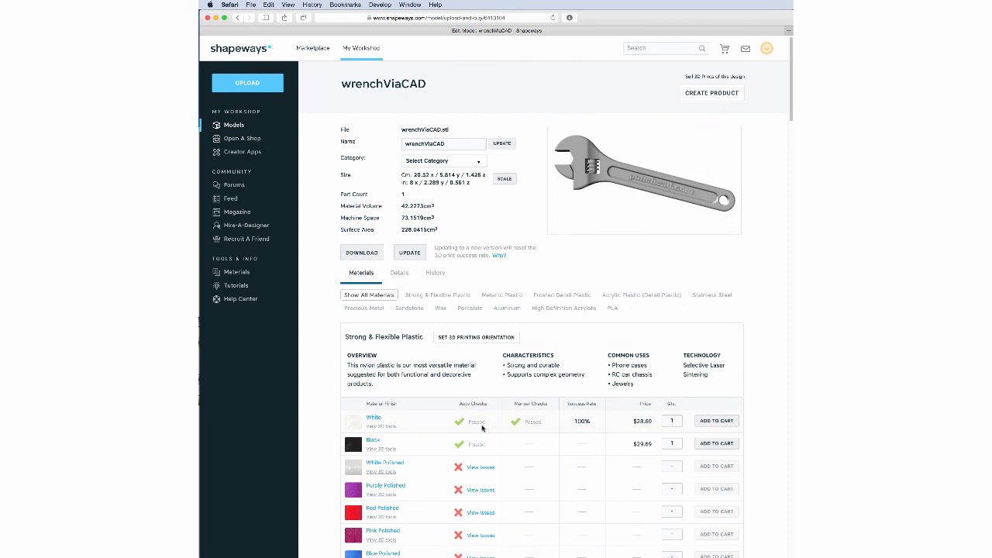